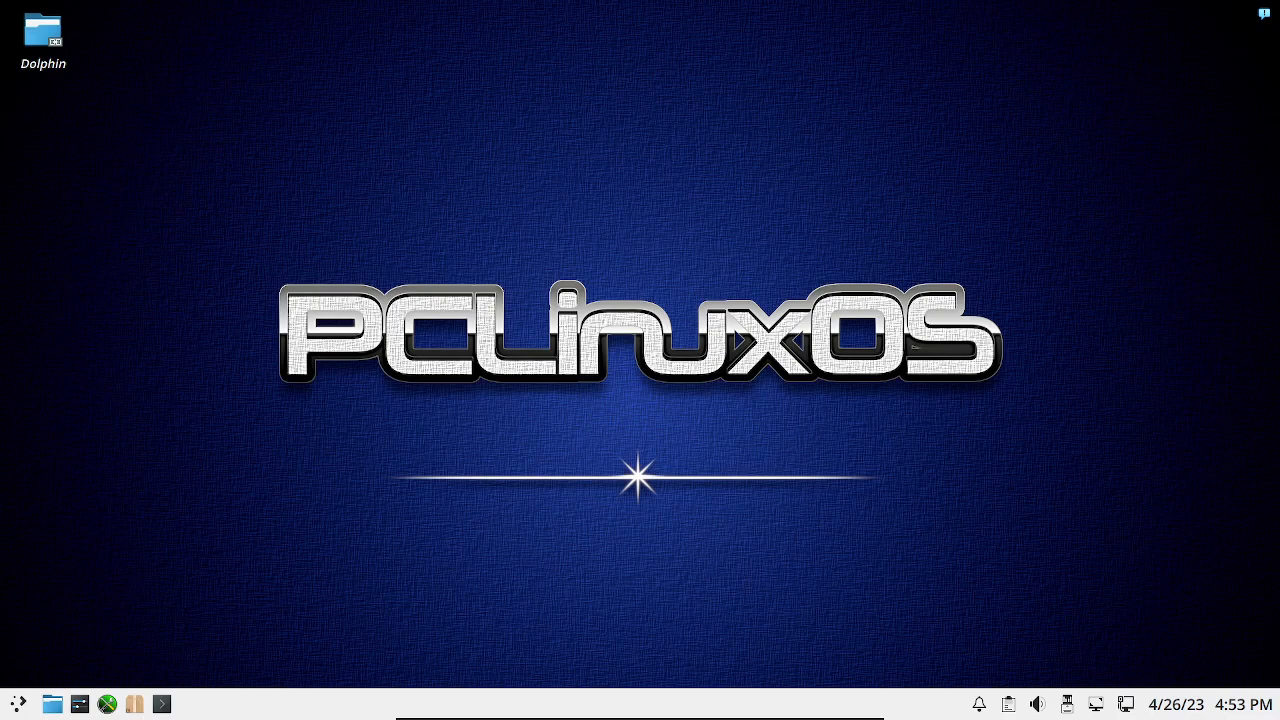
Launch a Konsole terminal window from the taskbar, reaching a bash prompt.
{"action": "left_click", "coordinate": [16, 704]}
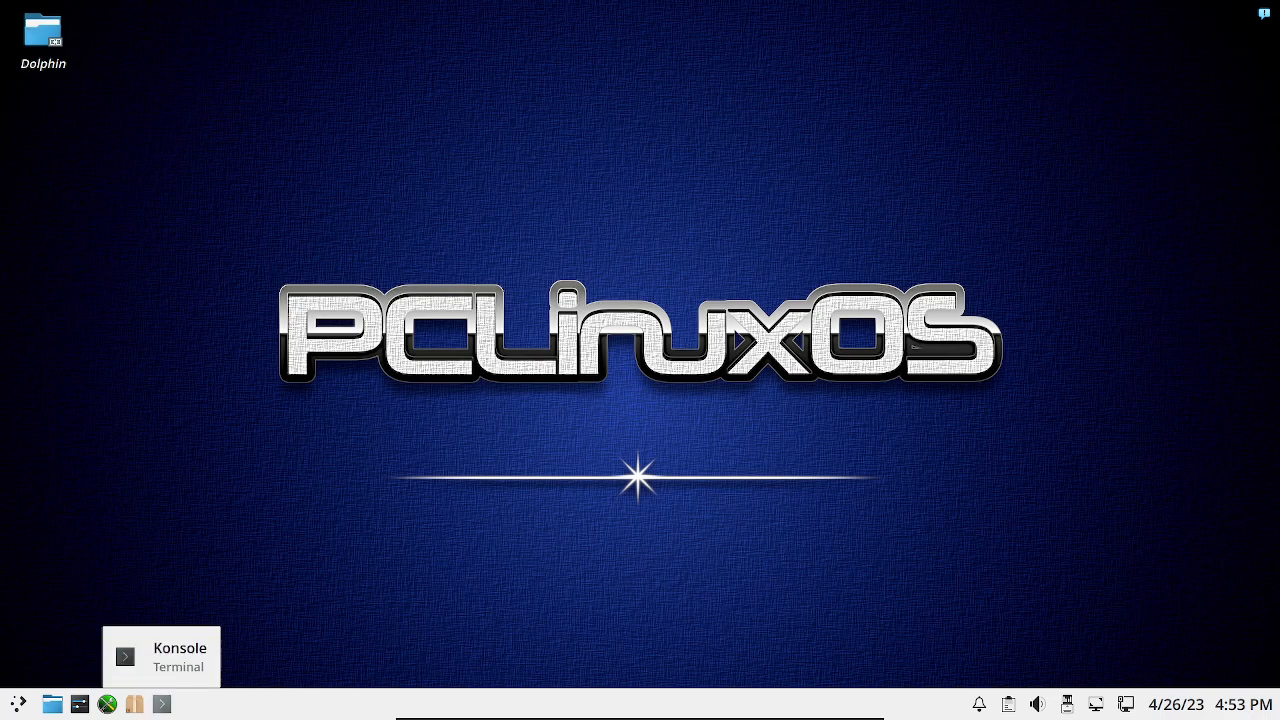
{"action": "left_click", "coordinate": [125, 656]}
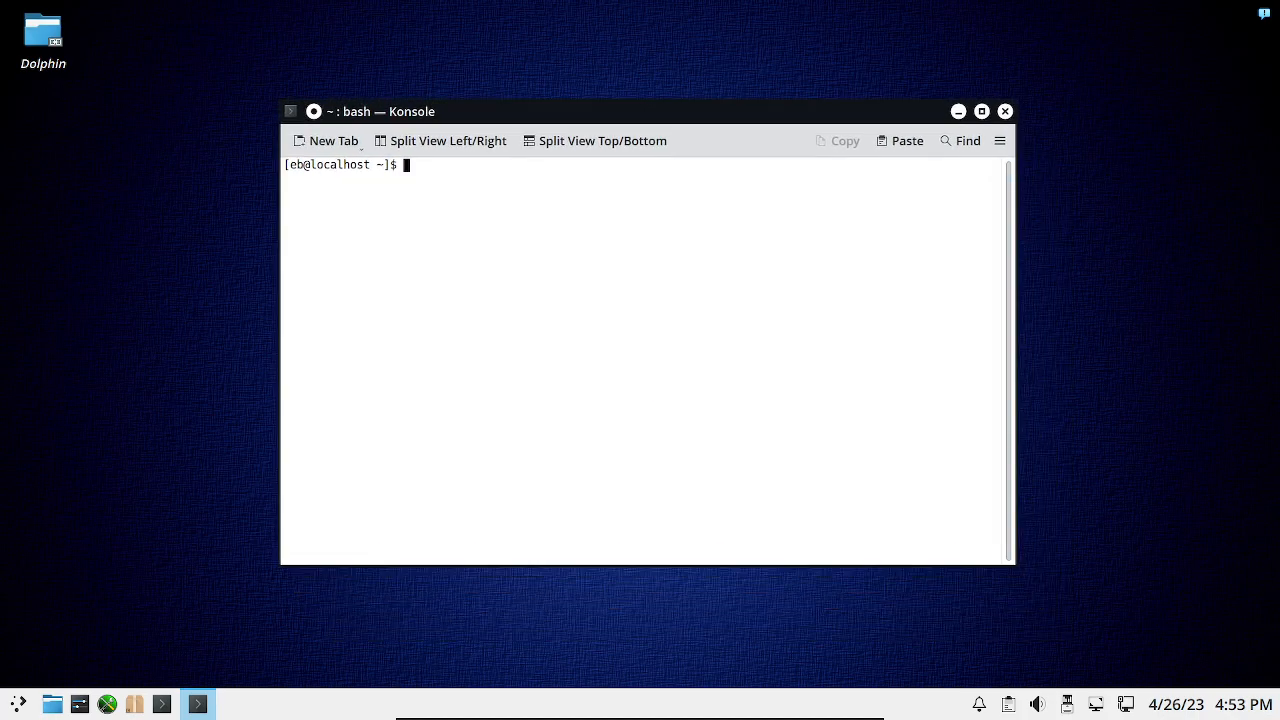
Become root with su, run apt update, then apt upgrade to reach the six-package confirmation prompt.
{"action": "type", "text": "su"}
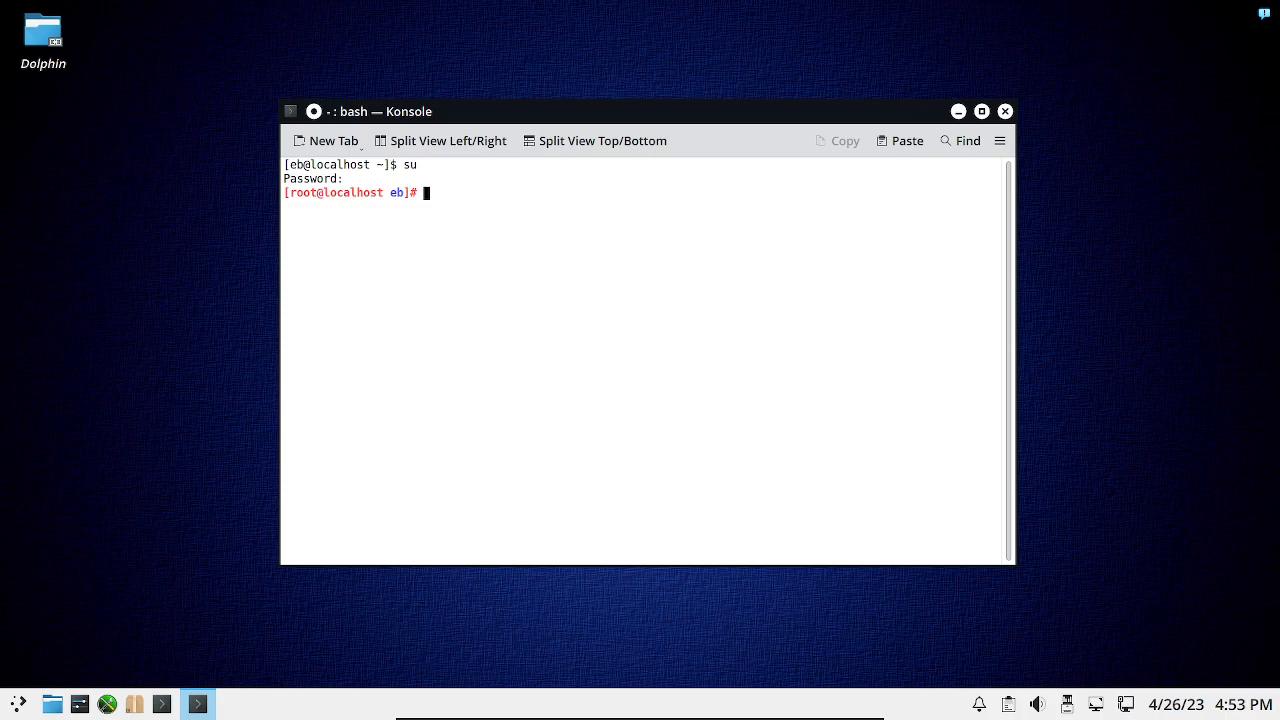
{"action": "type", "text": "apt update"}
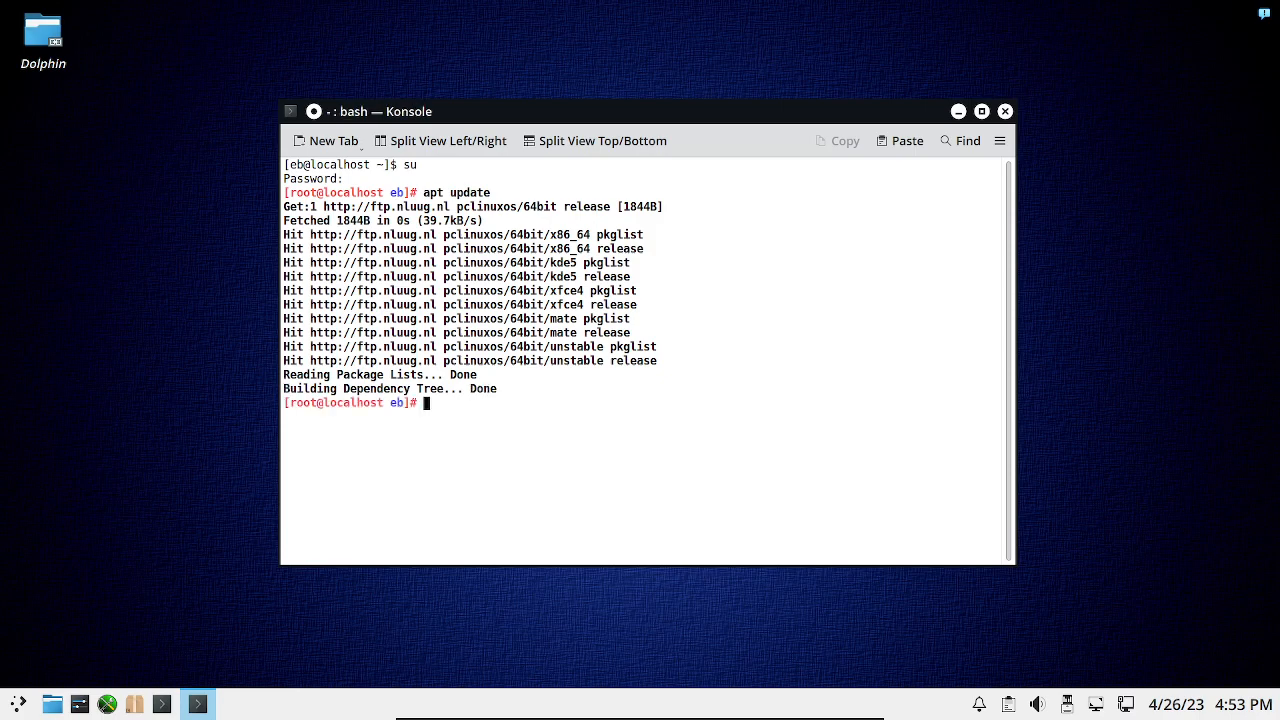
{"action": "type", "text": "apt up"}
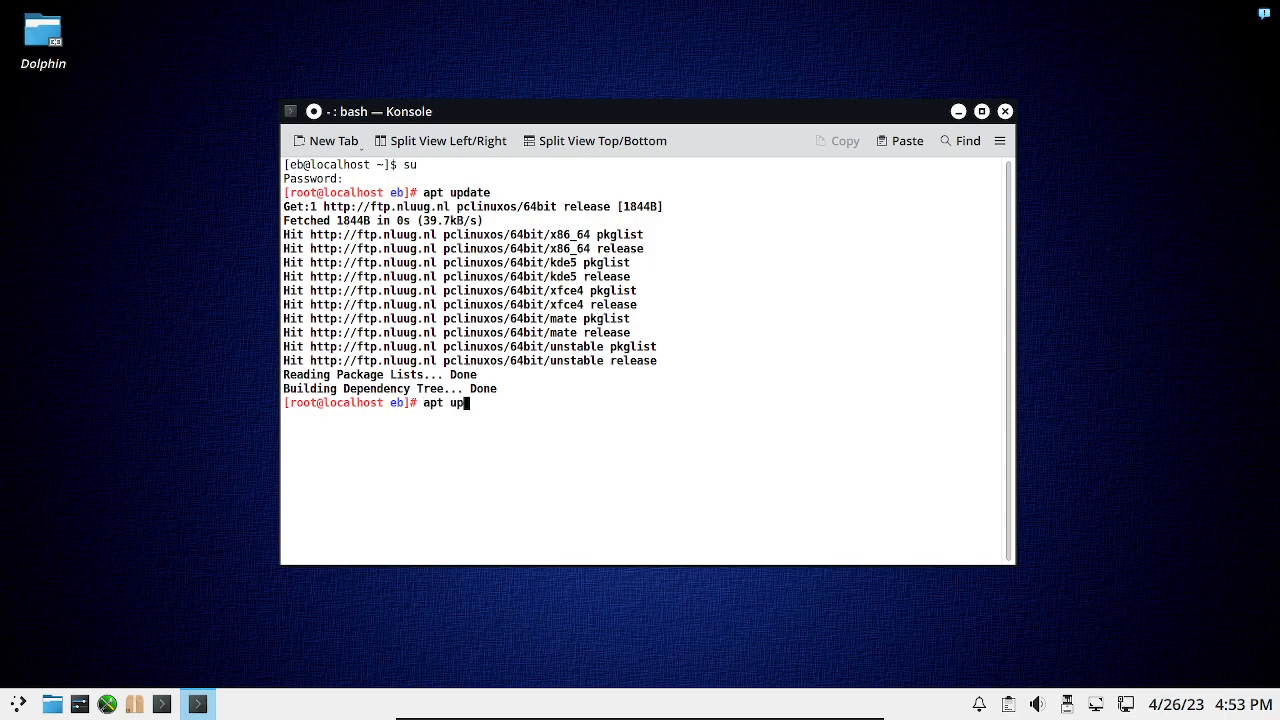
{"action": "key", "text": "Return"}
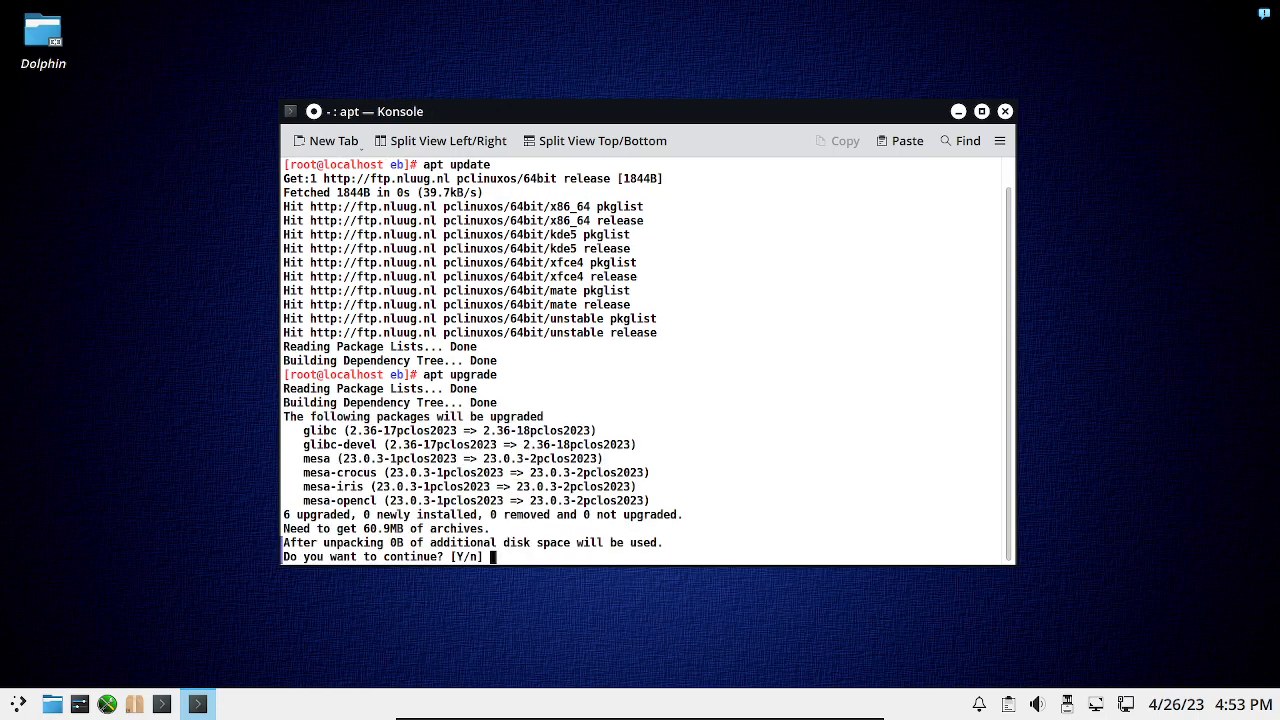
Answer y to install the six upgrades, then run flatpak update, which finds nothing to do.
{"action": "type", "text": "y"}
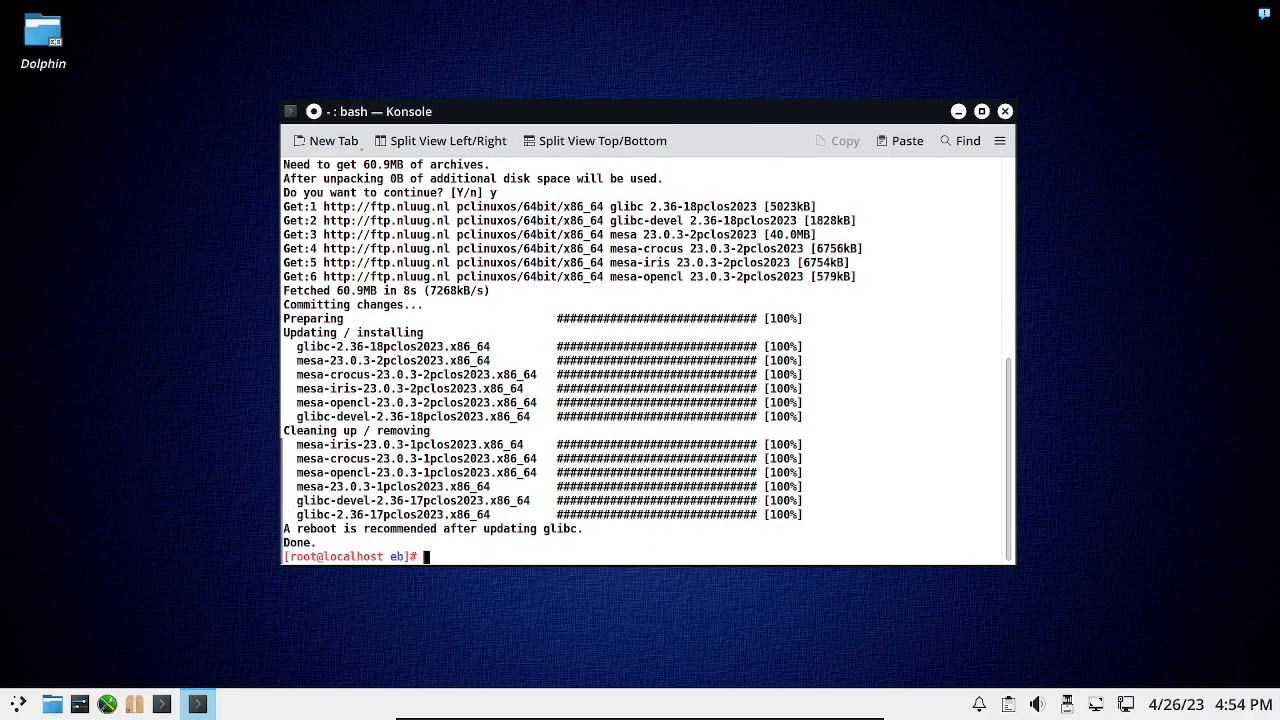
{"action": "type", "text": "flatpak update"}
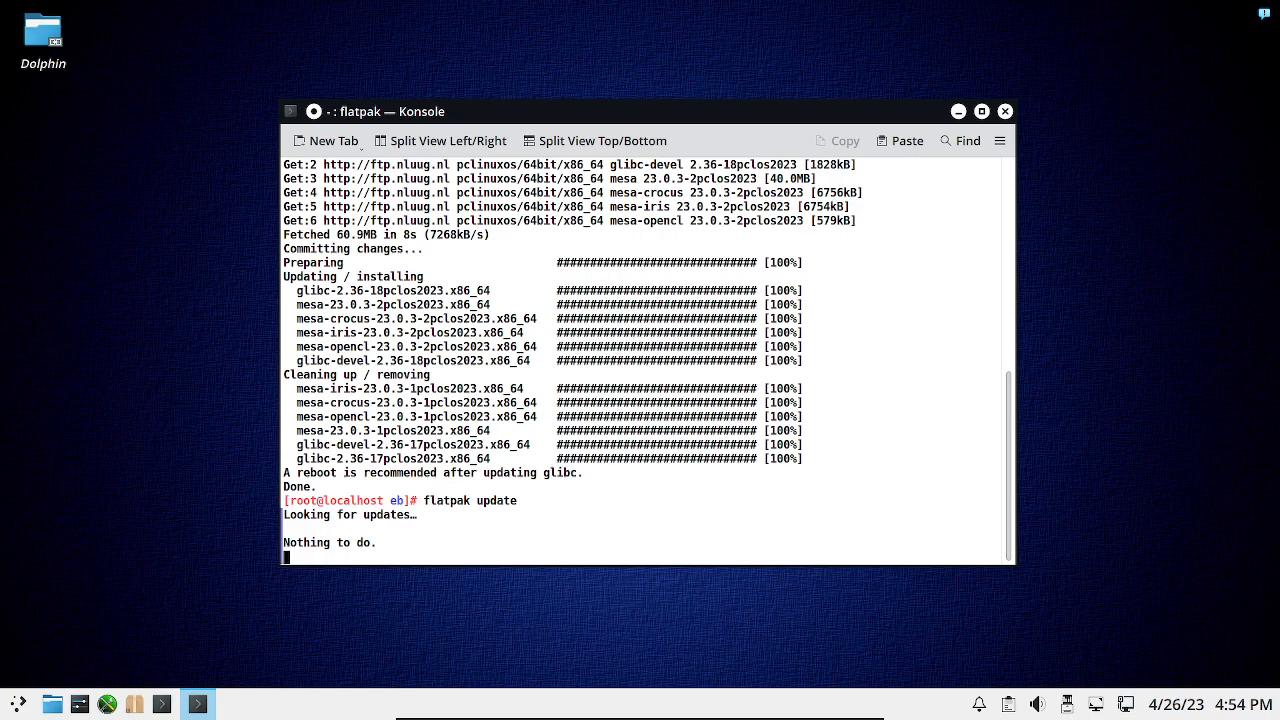
Close Konsole, confirming Close Window despite the running flatpak process, leaving the application menu open.
{"action": "left_click", "coordinate": [1004, 111]}
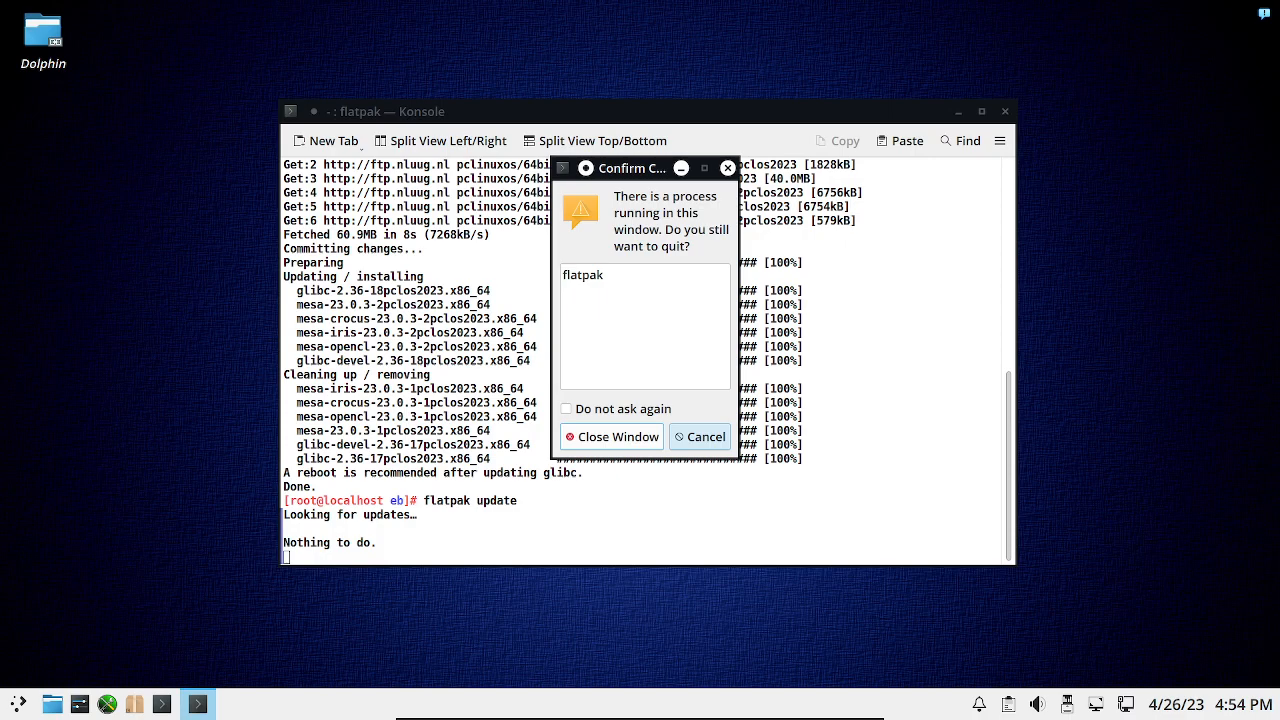
{"action": "left_click", "coordinate": [611, 436]}
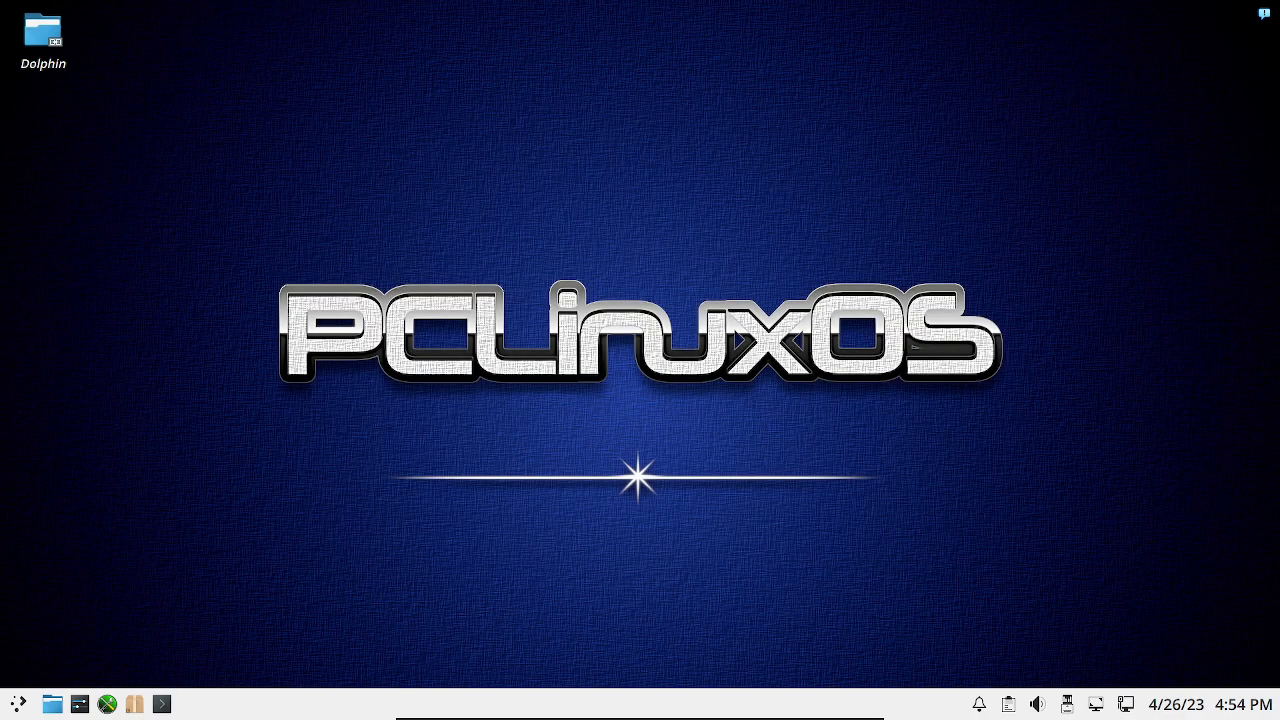
{"action": "left_click", "coordinate": [17, 704]}
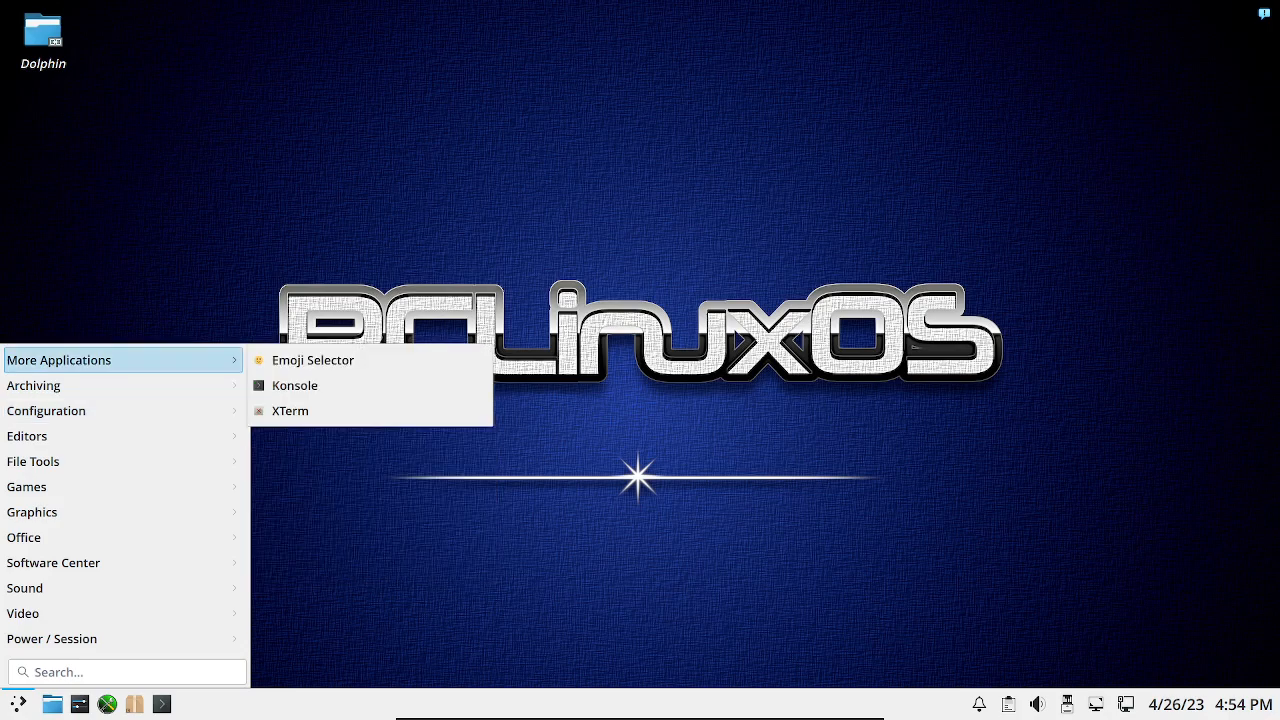
{"action": "mouse_move", "coordinate": [33, 385]}
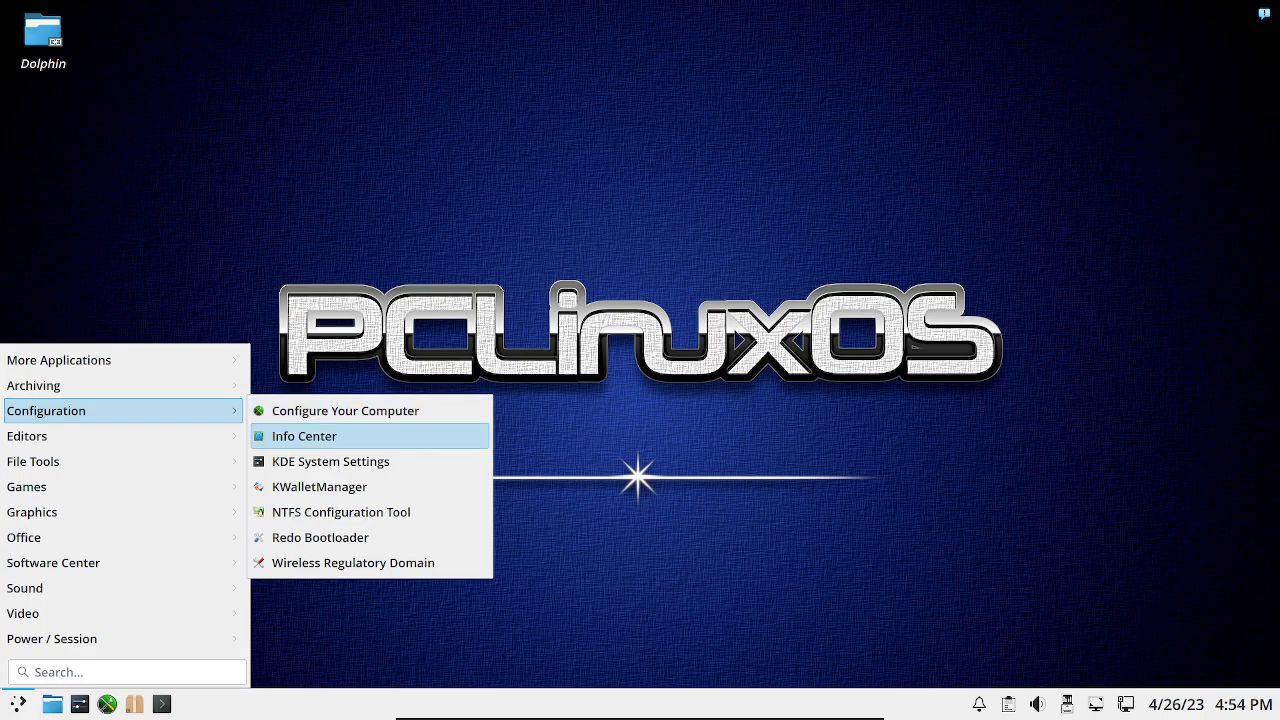
{"action": "mouse_move", "coordinate": [330, 461]}
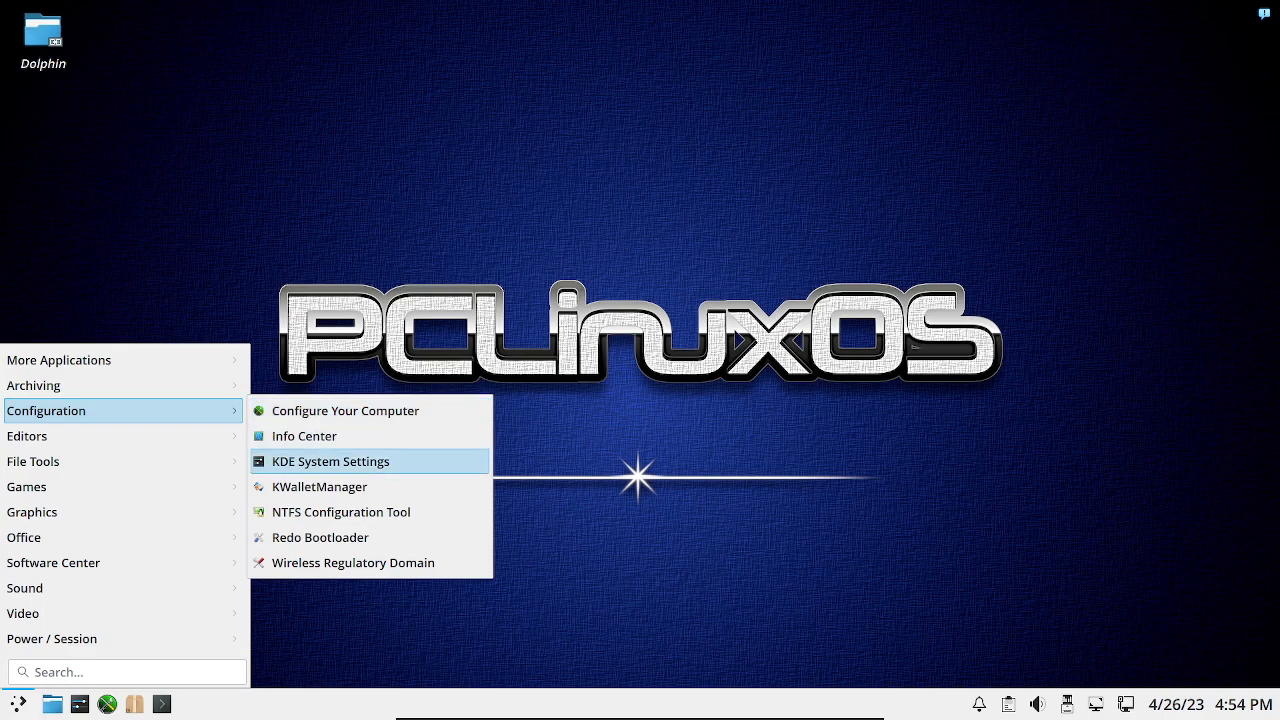
{"action": "mouse_move", "coordinate": [341, 512]}
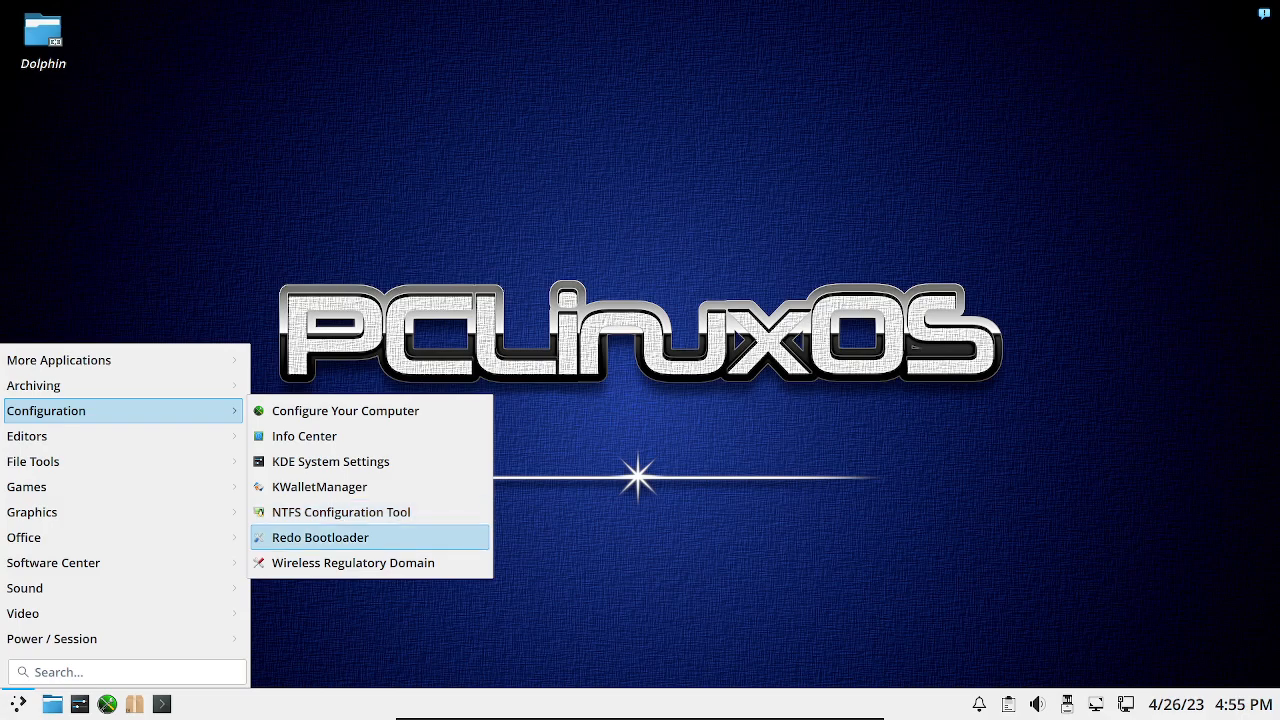
{"action": "mouse_move", "coordinate": [370, 562]}
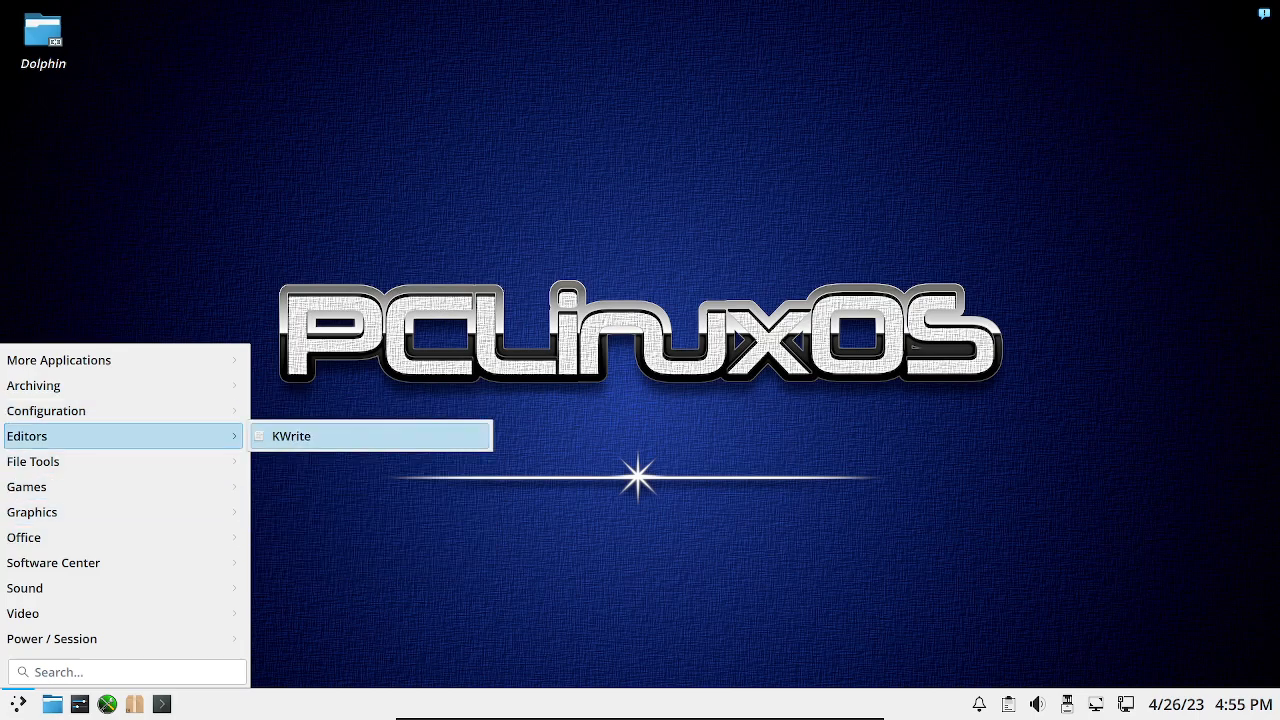
{"action": "mouse_move", "coordinate": [33, 461]}
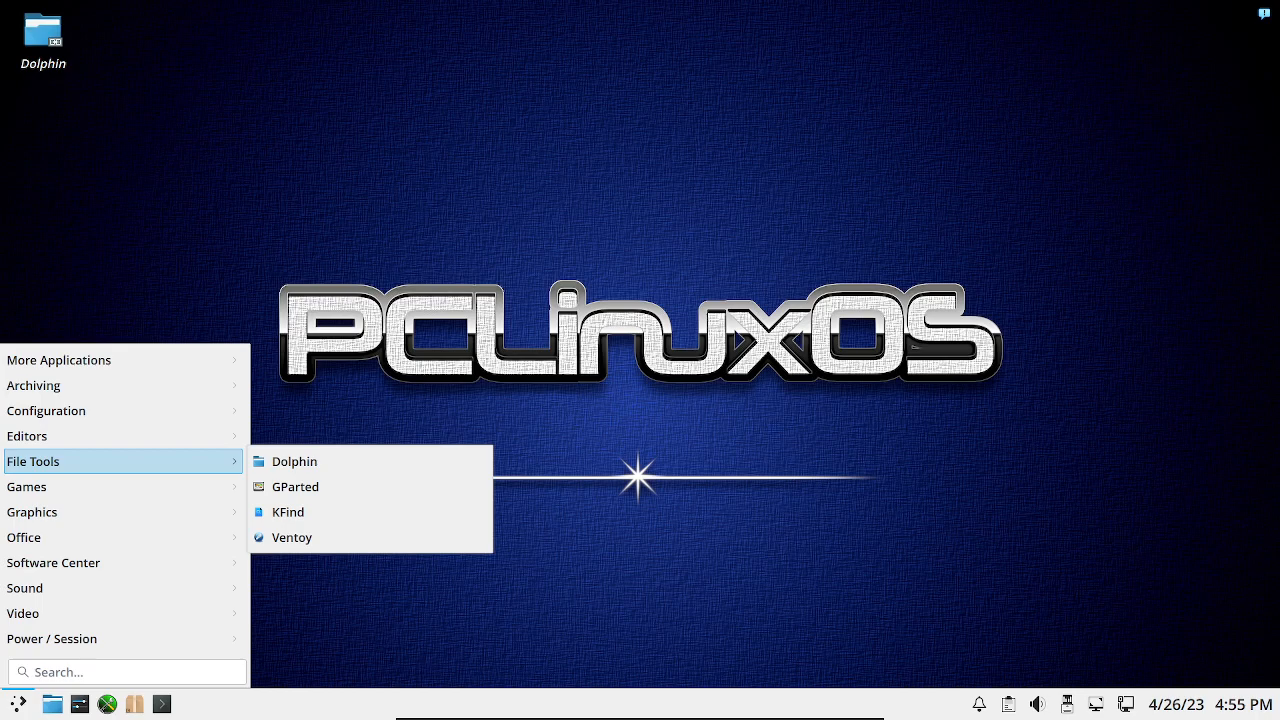
{"action": "mouse_move", "coordinate": [294, 461]}
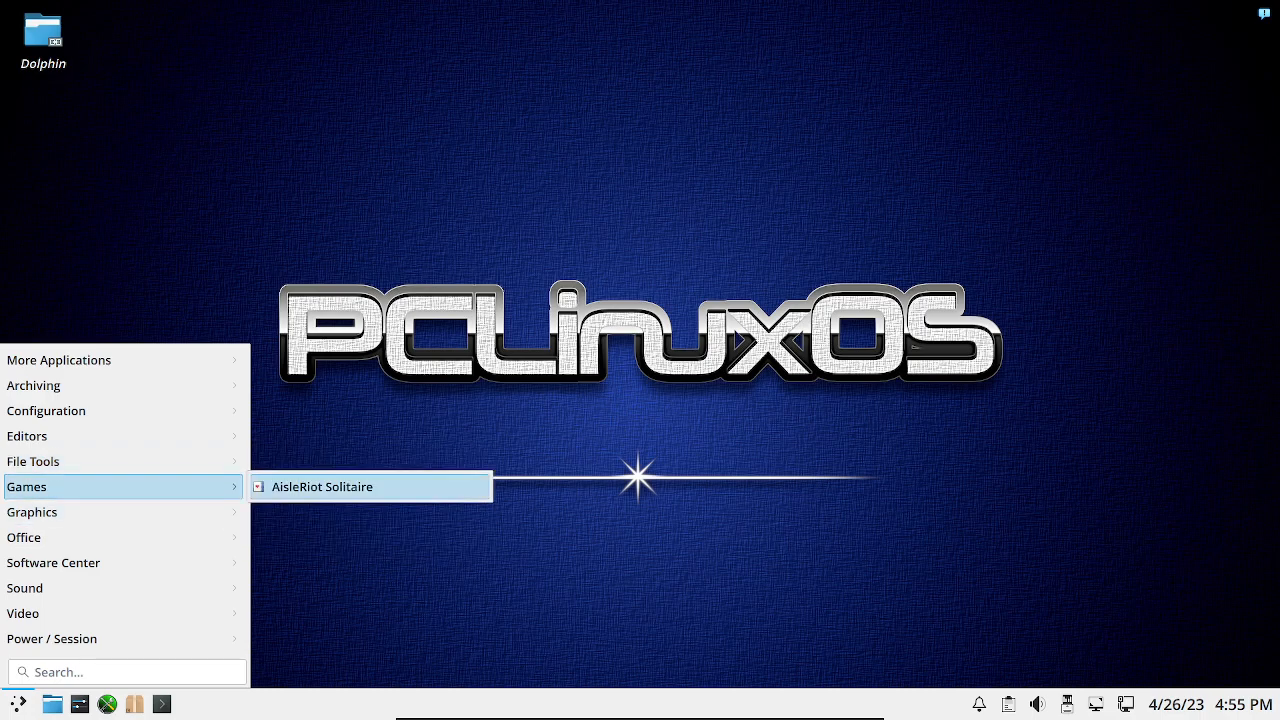
{"action": "mouse_move", "coordinate": [31, 511]}
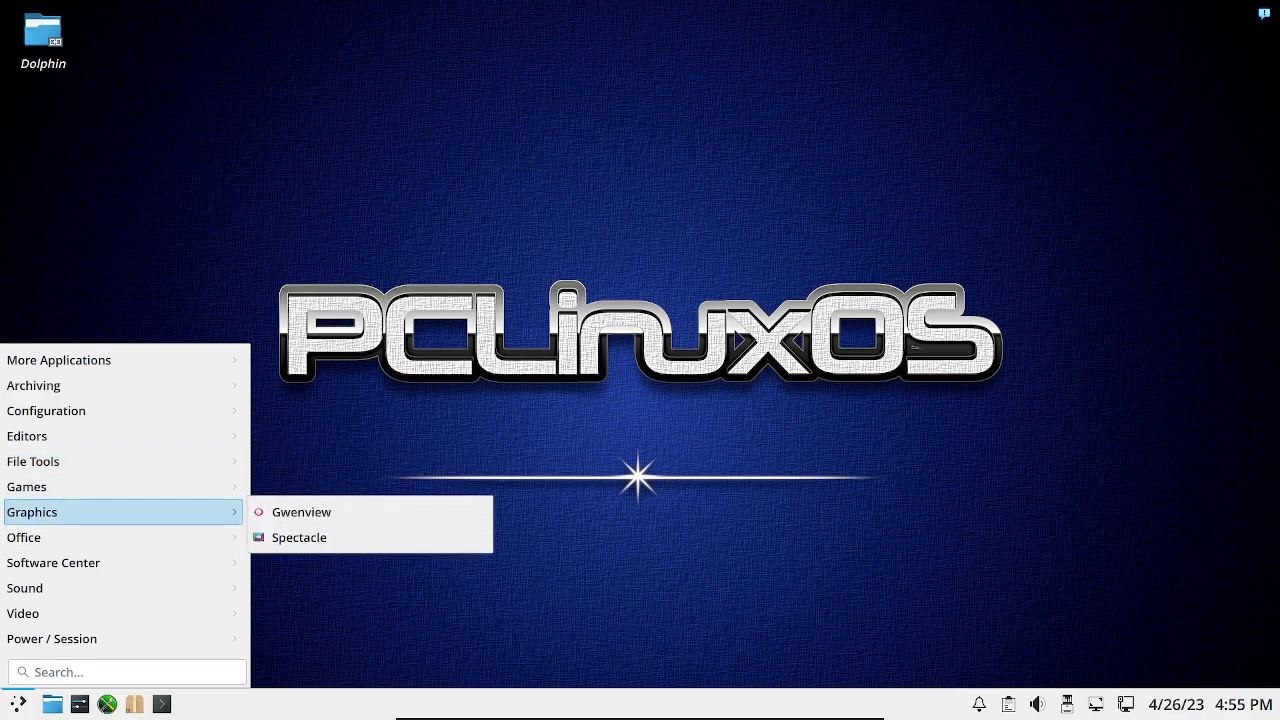
{"action": "mouse_move", "coordinate": [298, 537]}
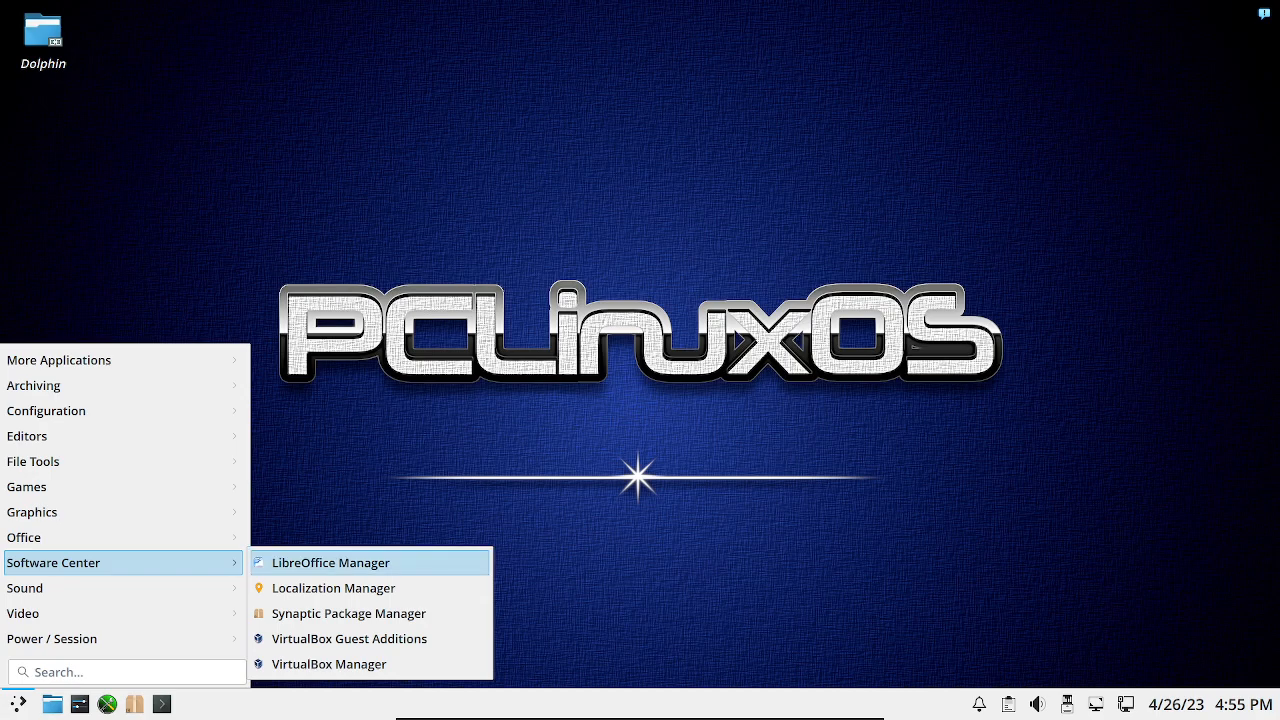
{"action": "mouse_move", "coordinate": [333, 588]}
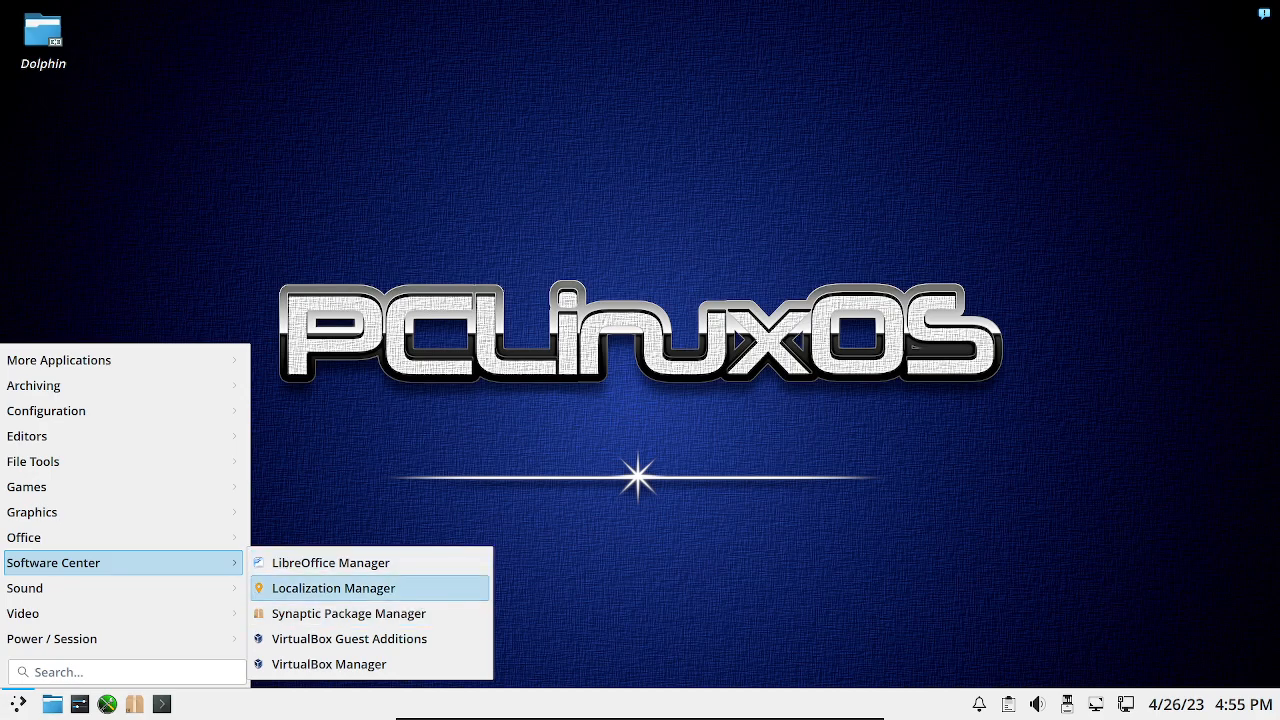
{"action": "mouse_move", "coordinate": [331, 562]}
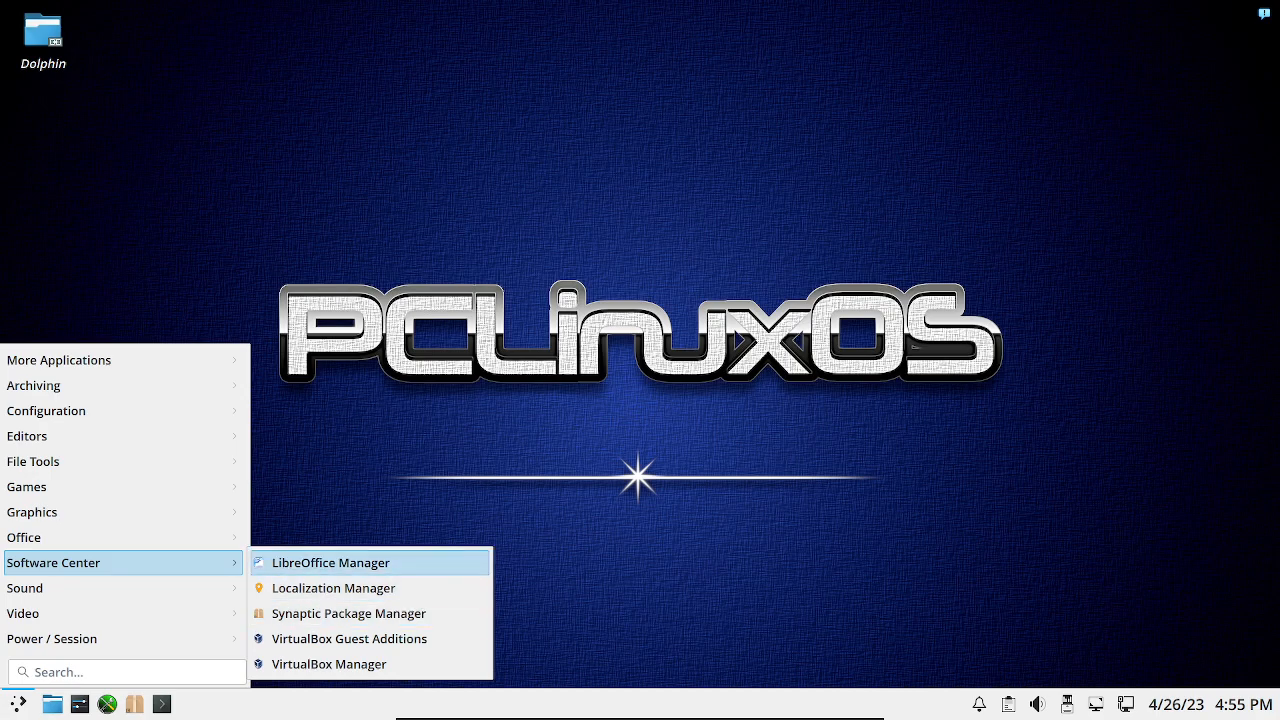
{"action": "mouse_move", "coordinate": [348, 613]}
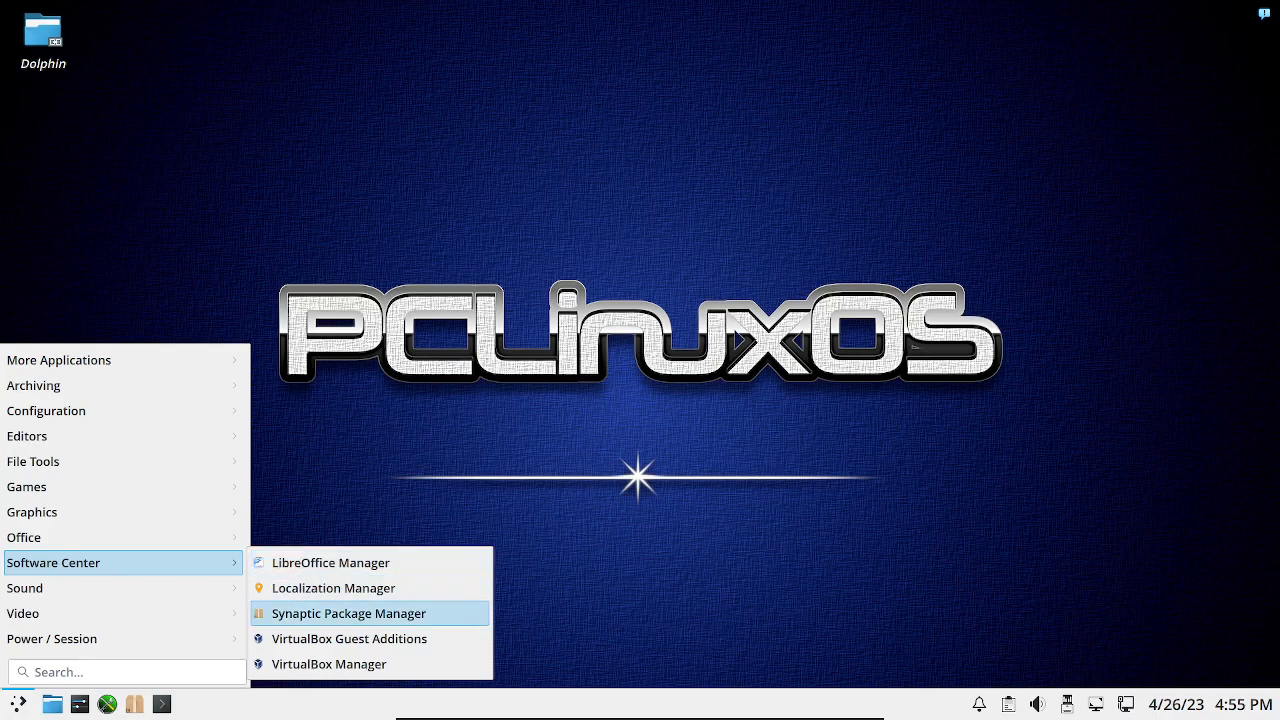
{"action": "mouse_move", "coordinate": [329, 664]}
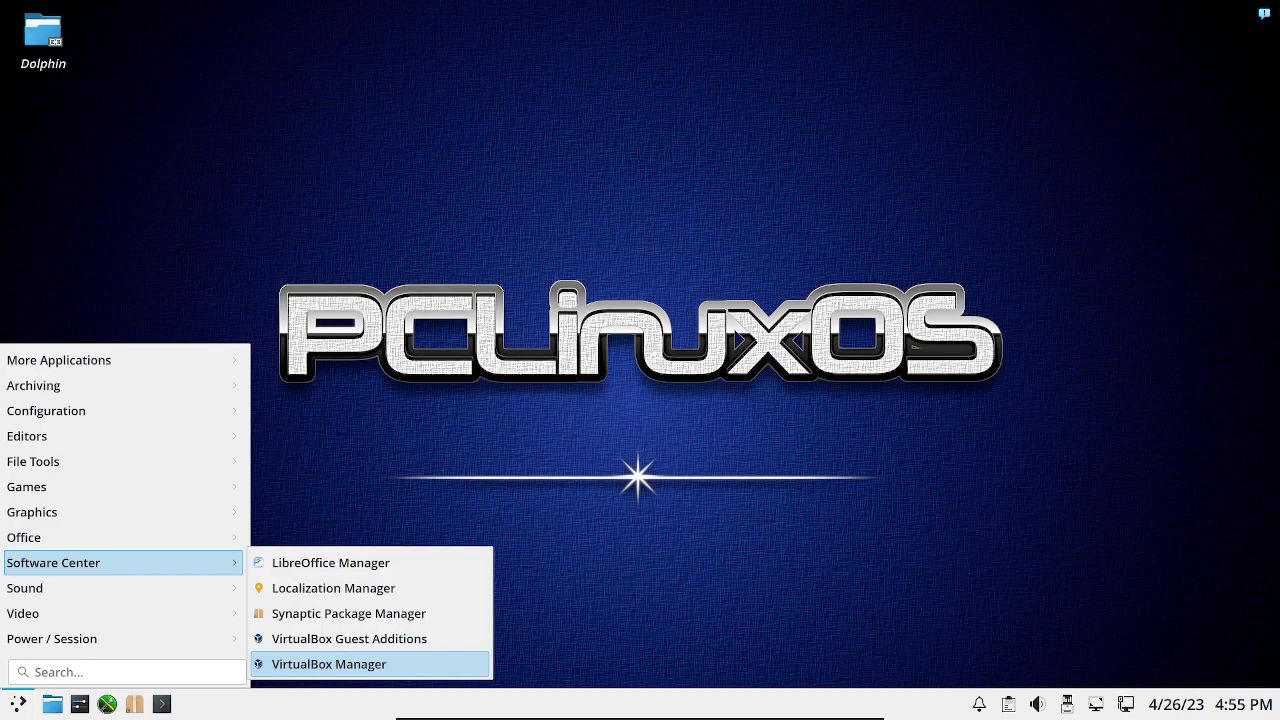
{"action": "mouse_move", "coordinate": [349, 638]}
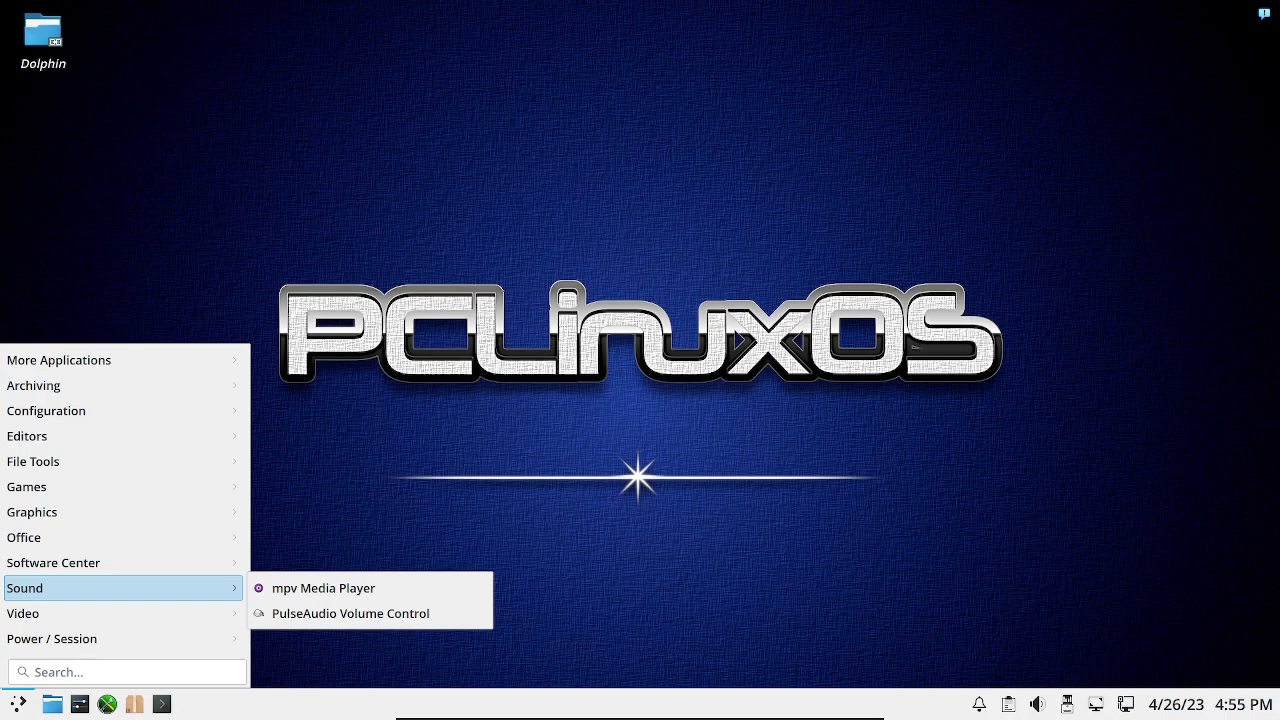
{"action": "mouse_move", "coordinate": [323, 588]}
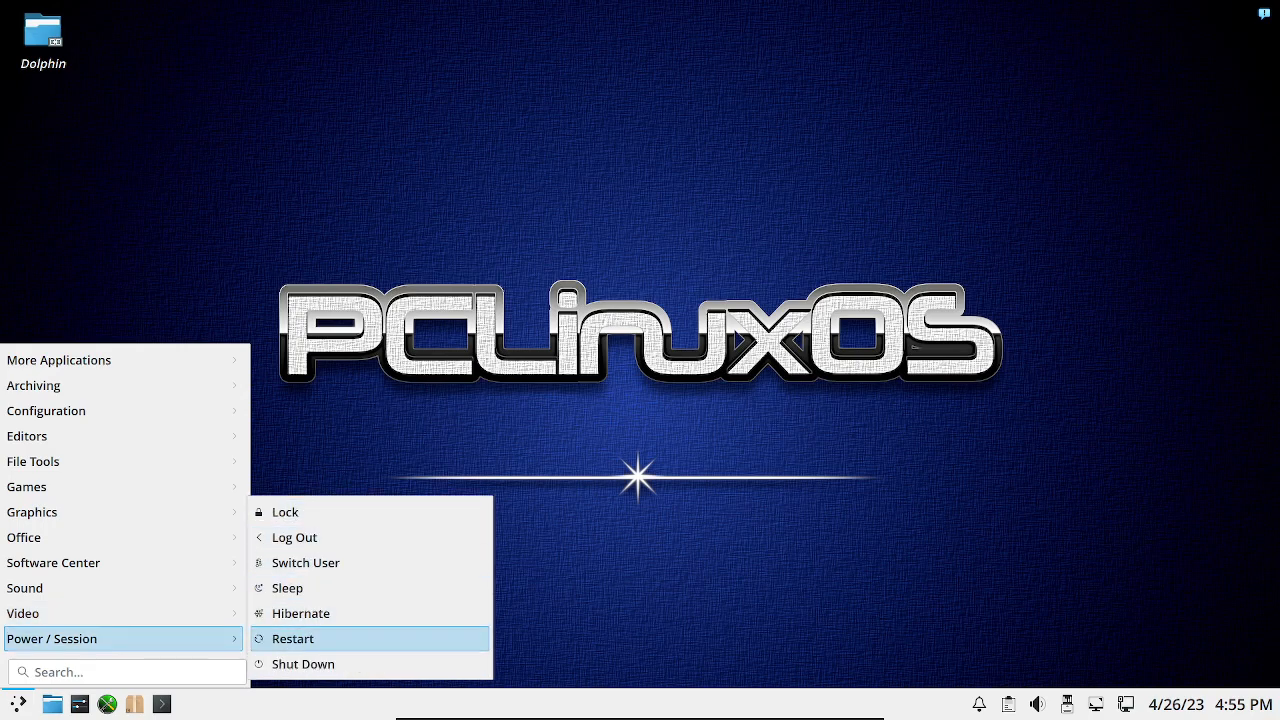
{"action": "mouse_move", "coordinate": [303, 663]}
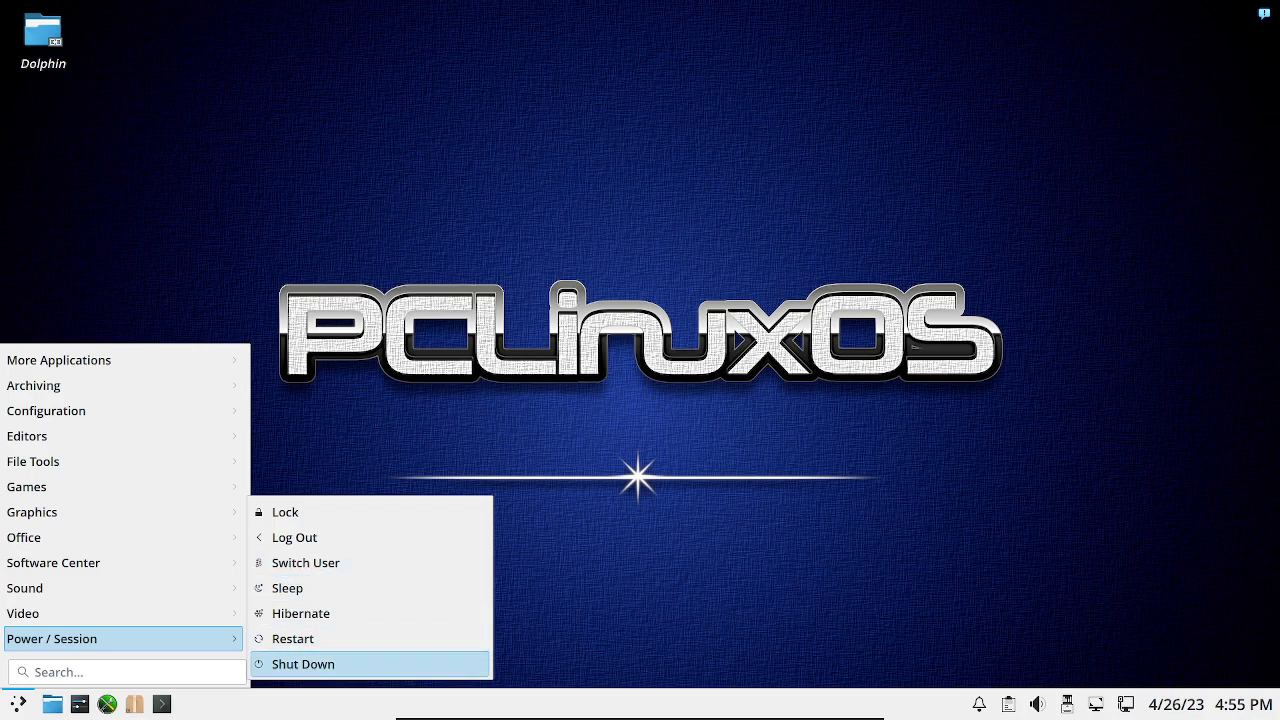
{"action": "mouse_move", "coordinate": [300, 613]}
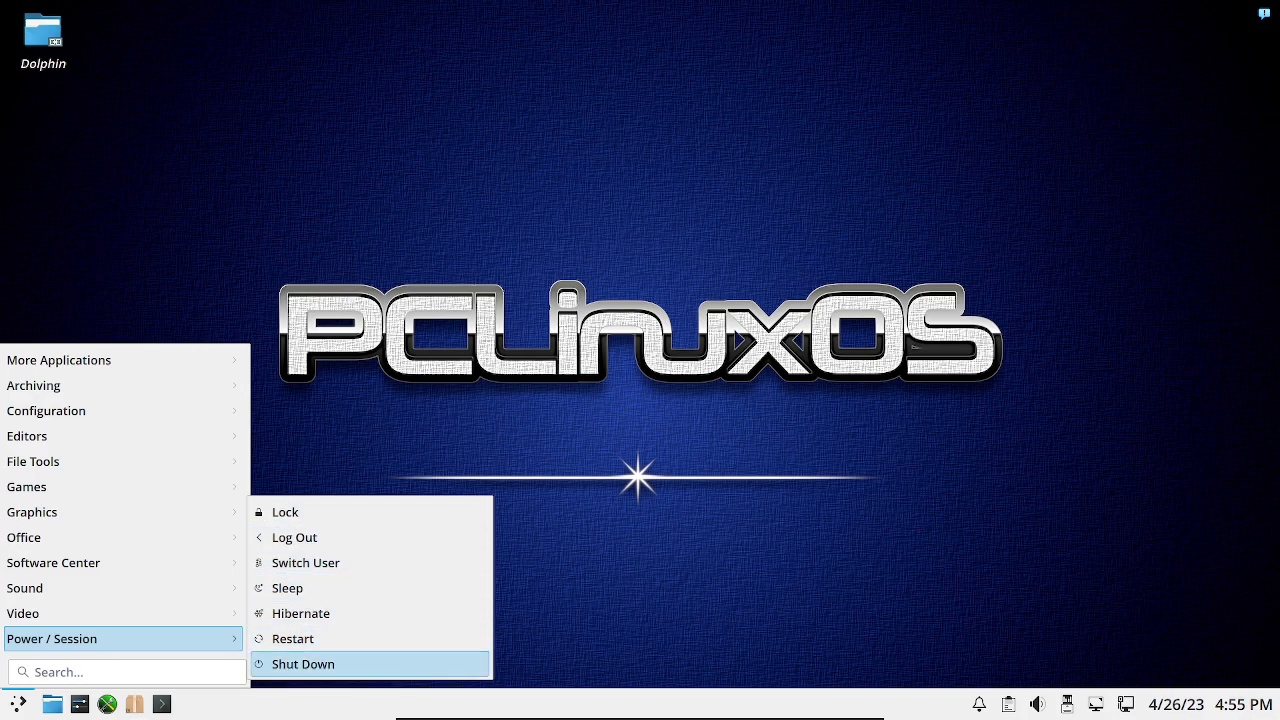
{"action": "mouse_move", "coordinate": [294, 537]}
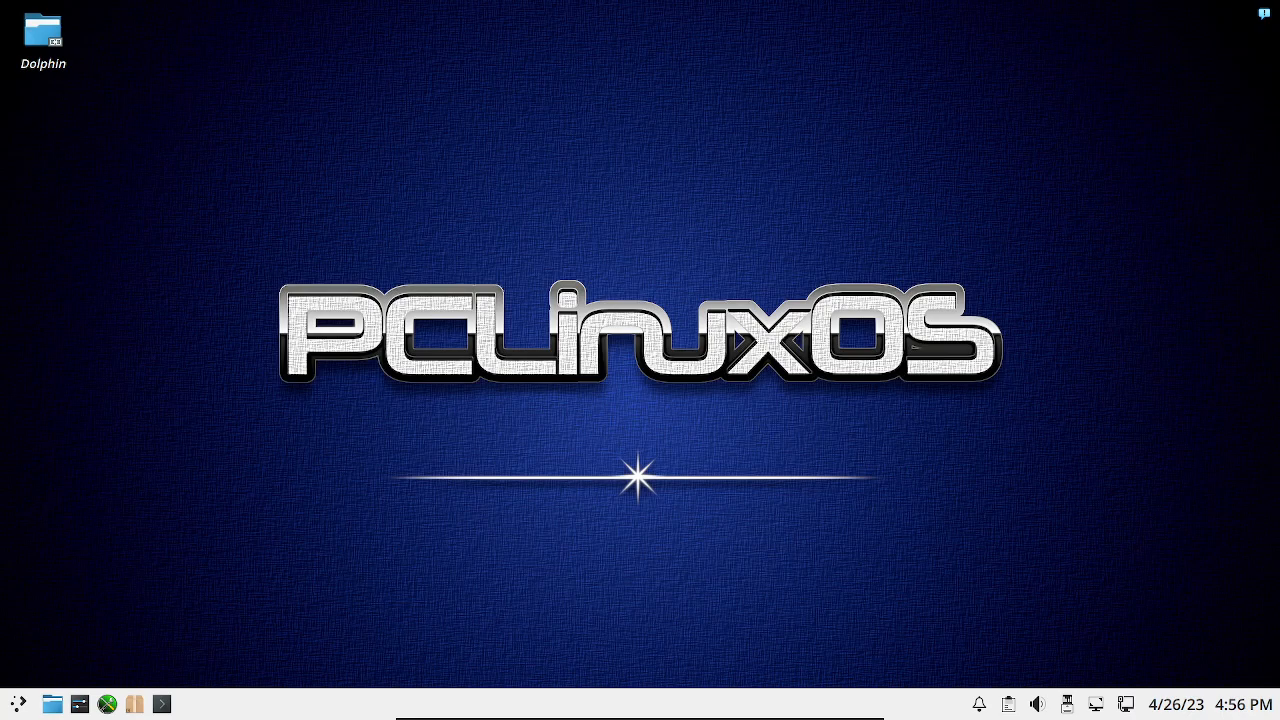
Launch a new Konsole terminal window at a bash prompt.
{"action": "left_click", "coordinate": [17, 704]}
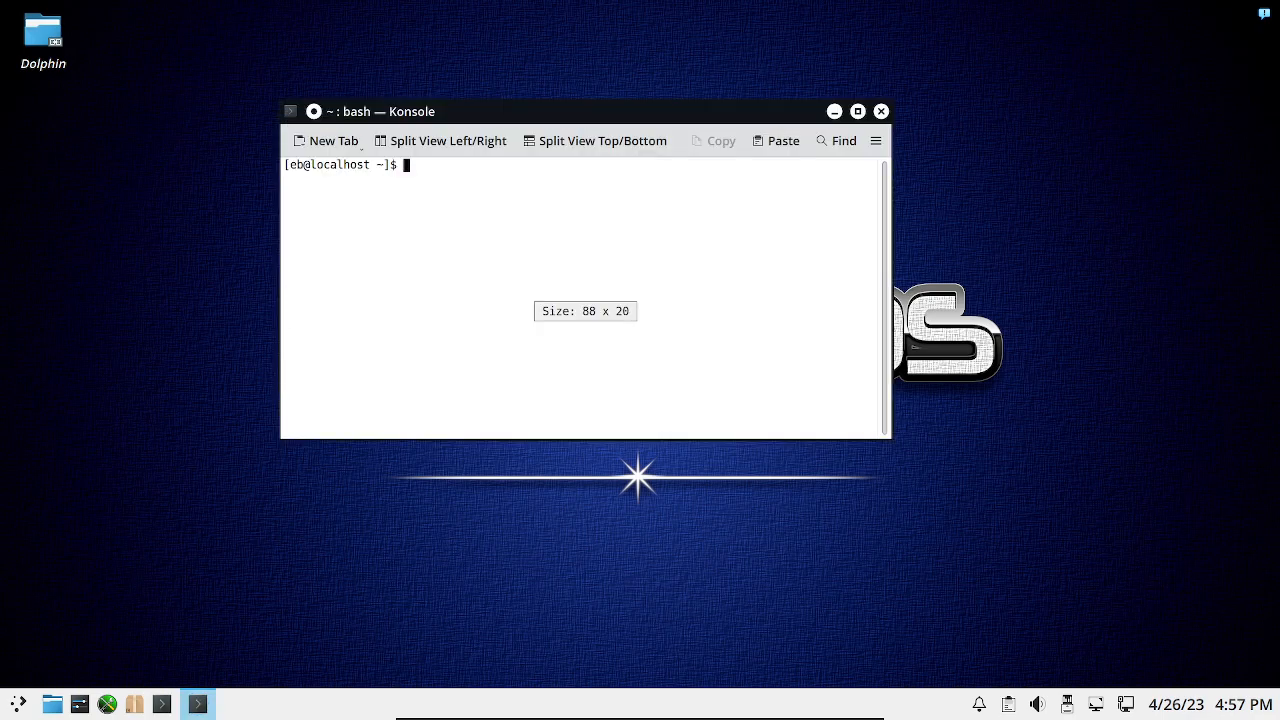
As root, run 'flatpak install firefox', choose option 3 (org.mozilla.firefox stable) and answer y to install with runtimes.
{"action": "type", "text": "su"}
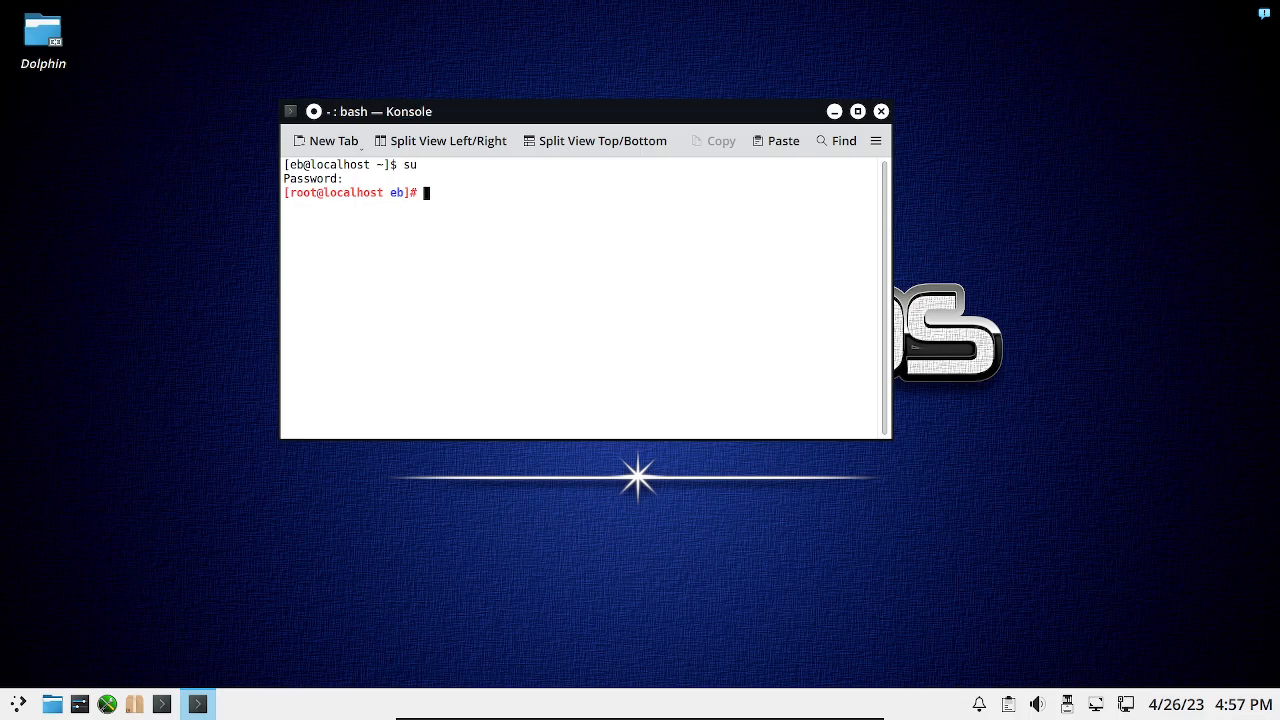
{"action": "type", "text": "flatpak ins"}
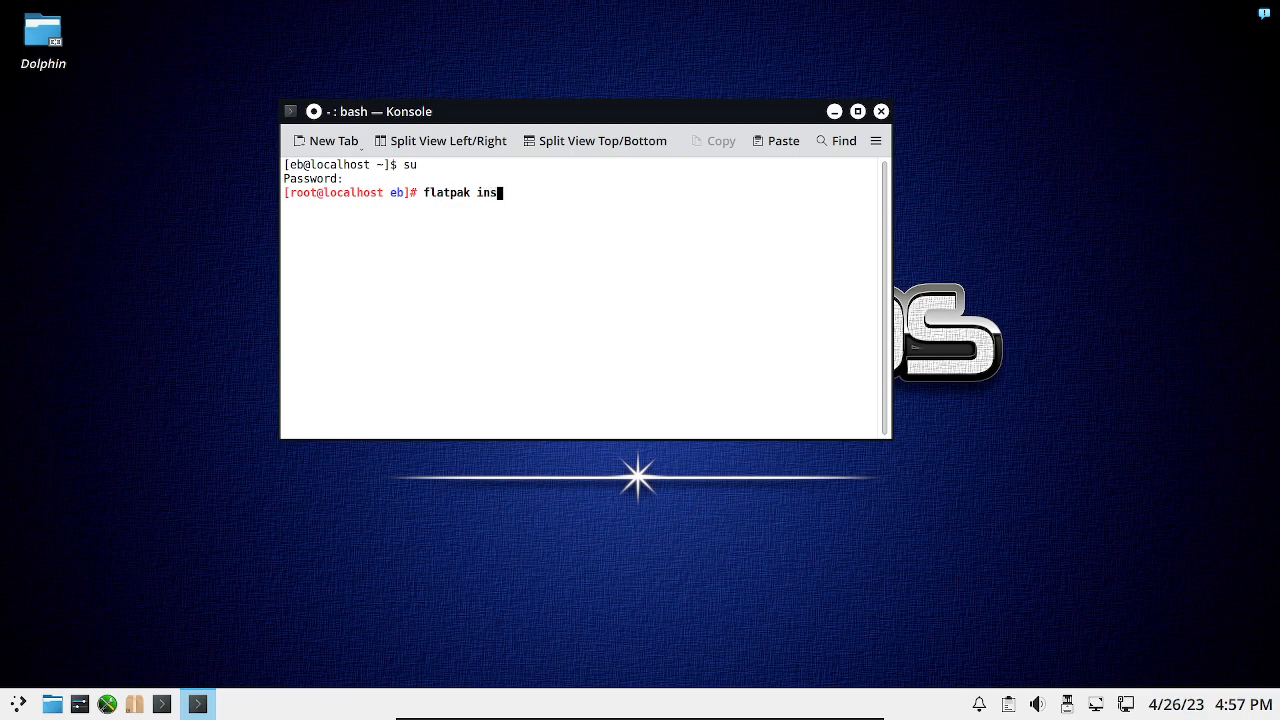
{"action": "type", "text": "tall fi"}
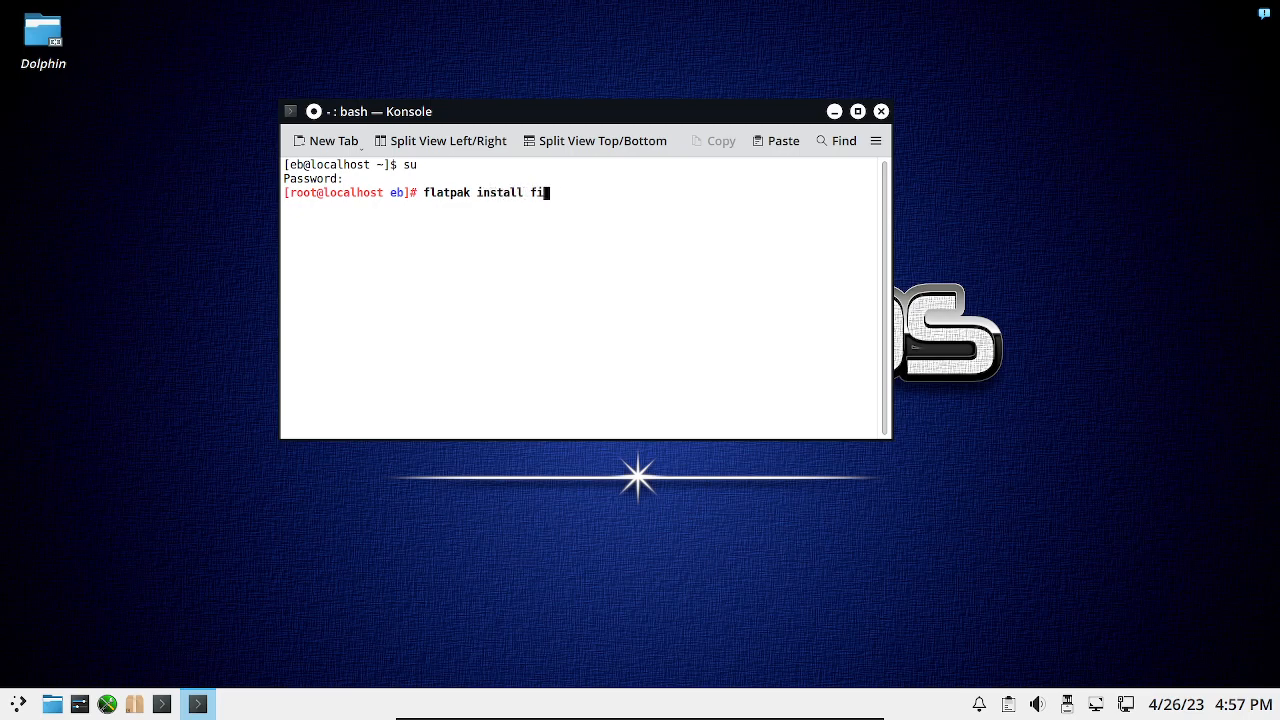
{"action": "key", "text": "Return"}
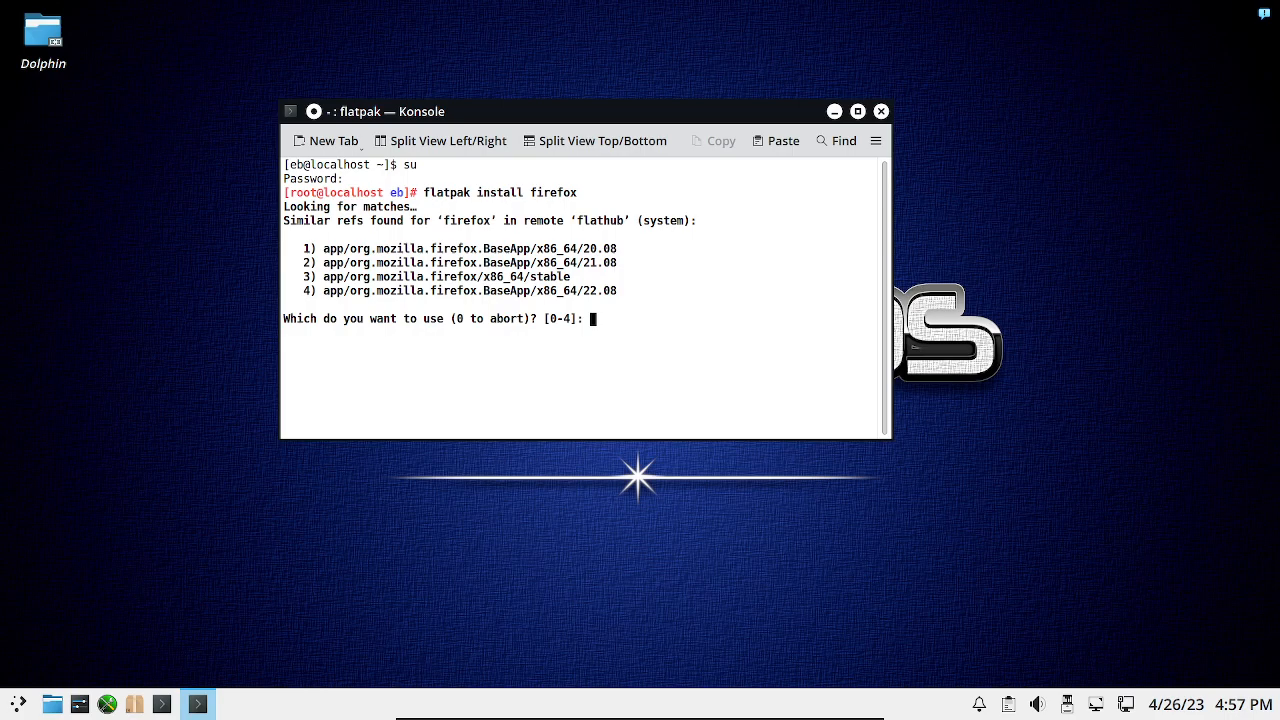
{"action": "type", "text": "3"}
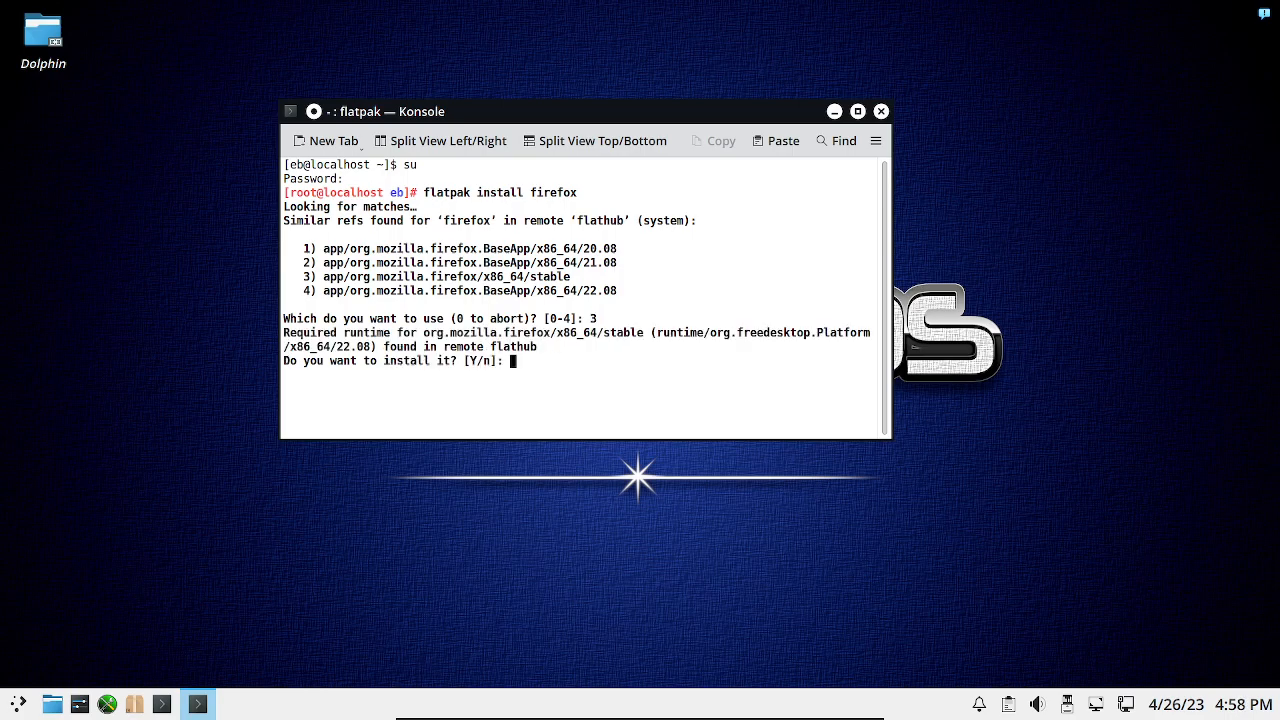
{"action": "type", "text": "y"}
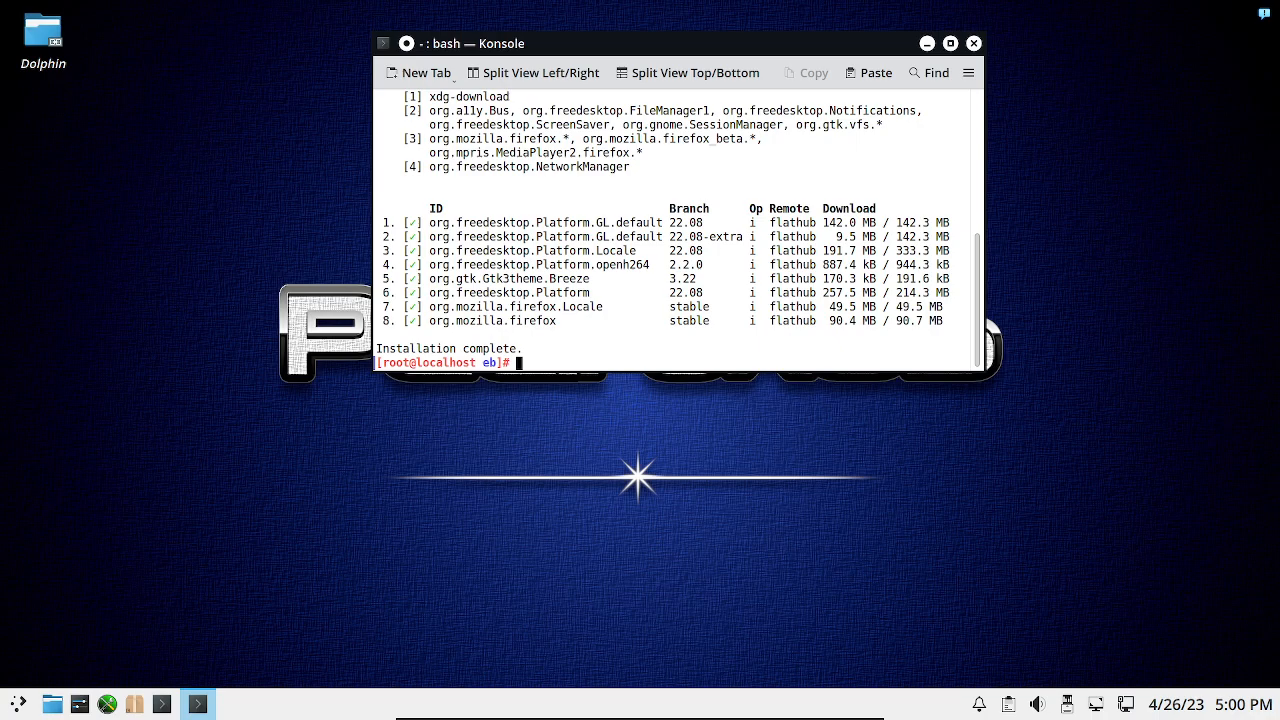
Close Konsole and launch Firefox Web Browser from Application Menu > Internet.
{"action": "left_click", "coordinate": [972, 43]}
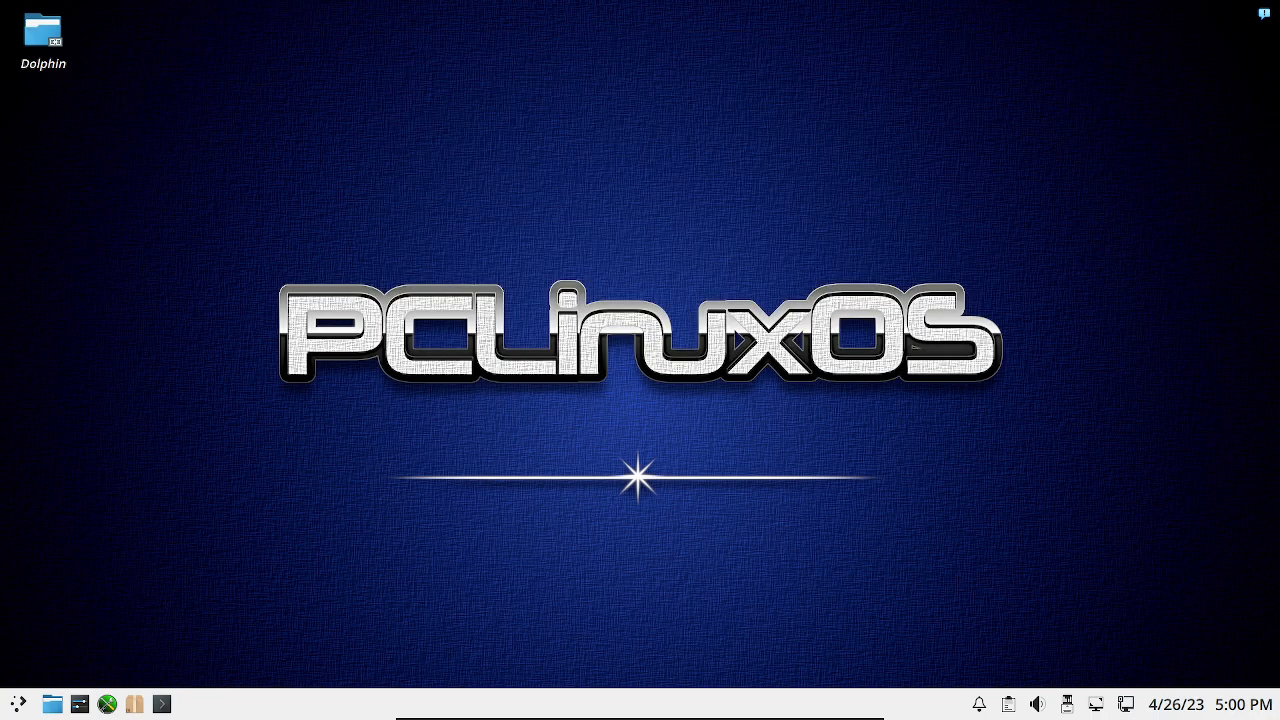
{"action": "left_click", "coordinate": [17, 704]}
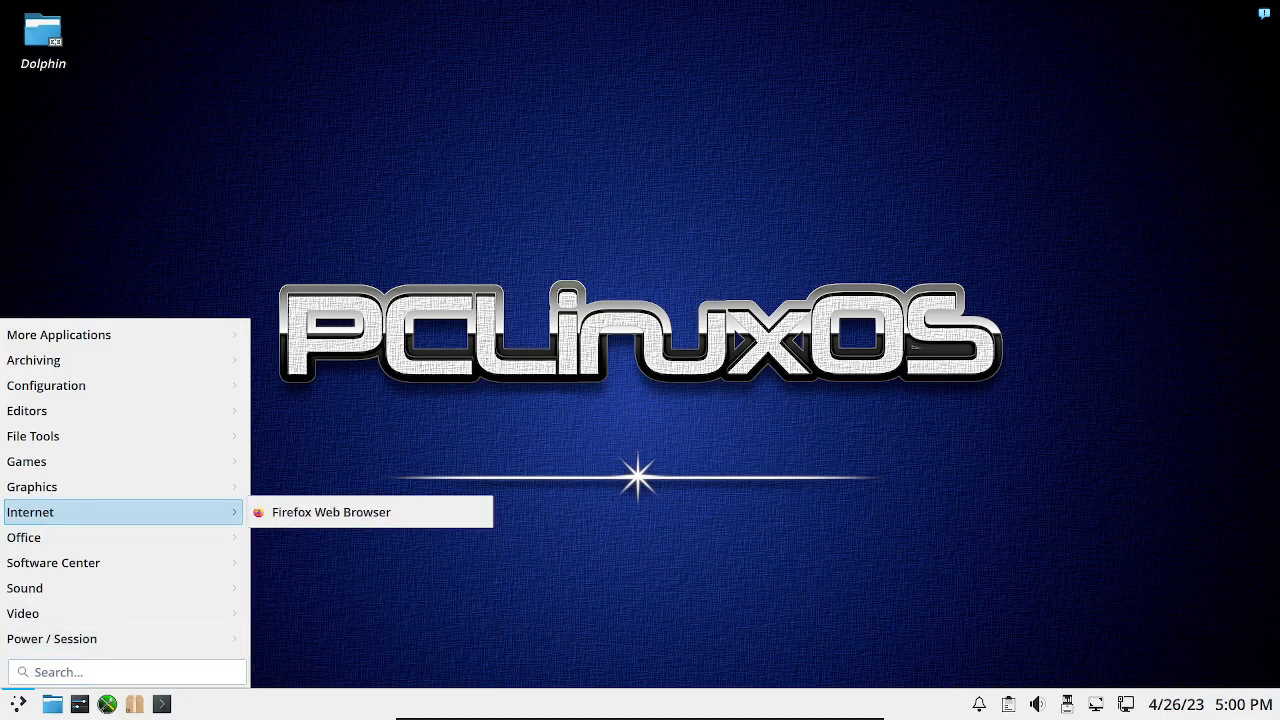
{"action": "left_click", "coordinate": [331, 511]}
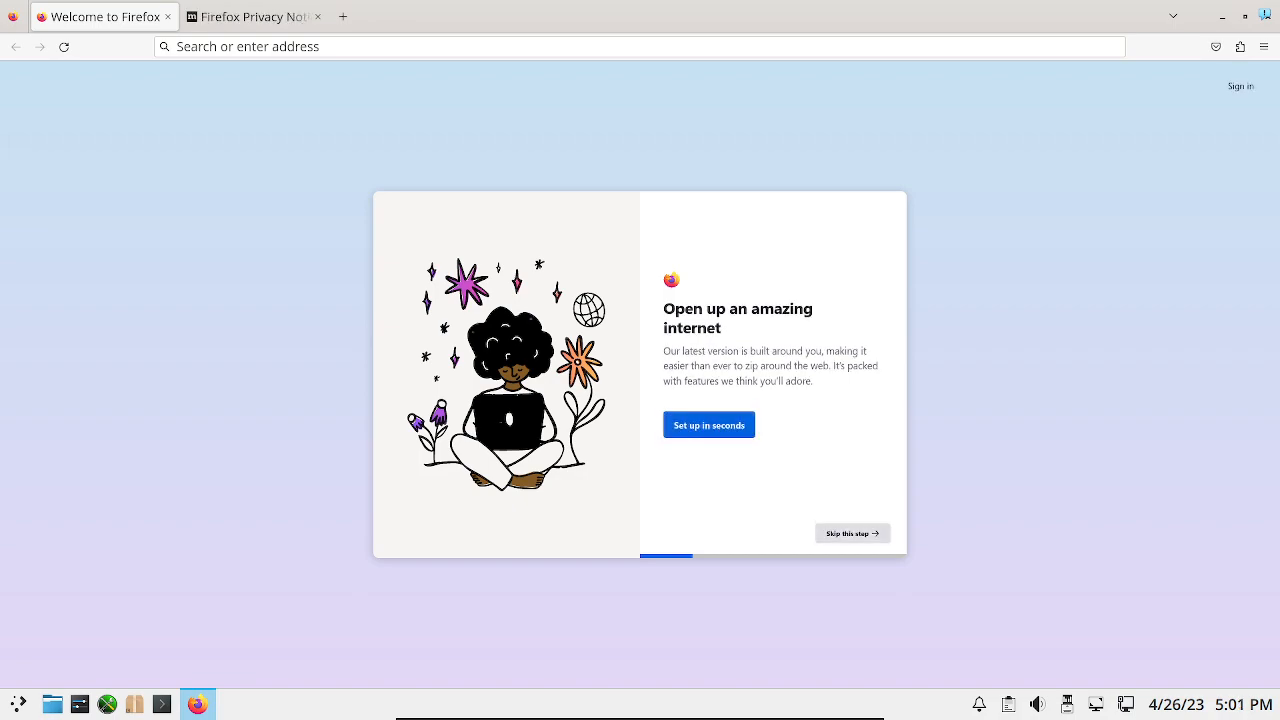
Step through Firefox's welcome screens, skipping browser import, to reach the New Tab page.
{"action": "left_click", "coordinate": [708, 425]}
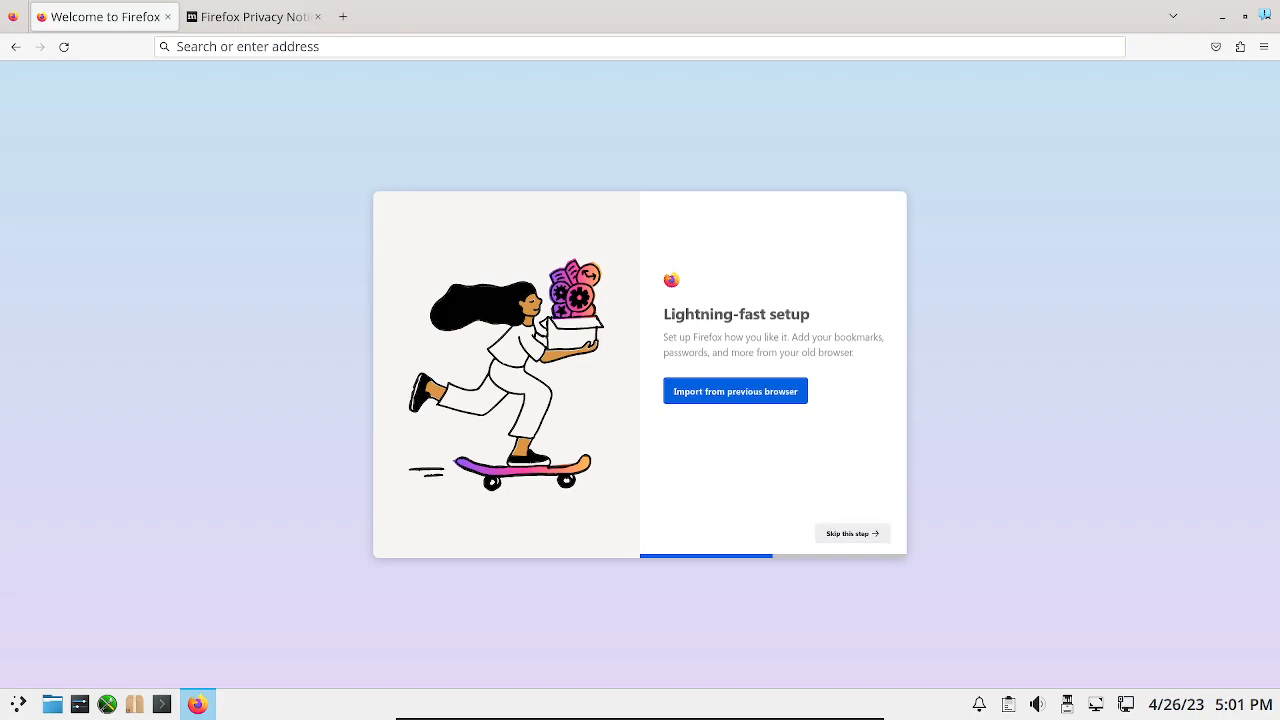
{"action": "left_click", "coordinate": [851, 532]}
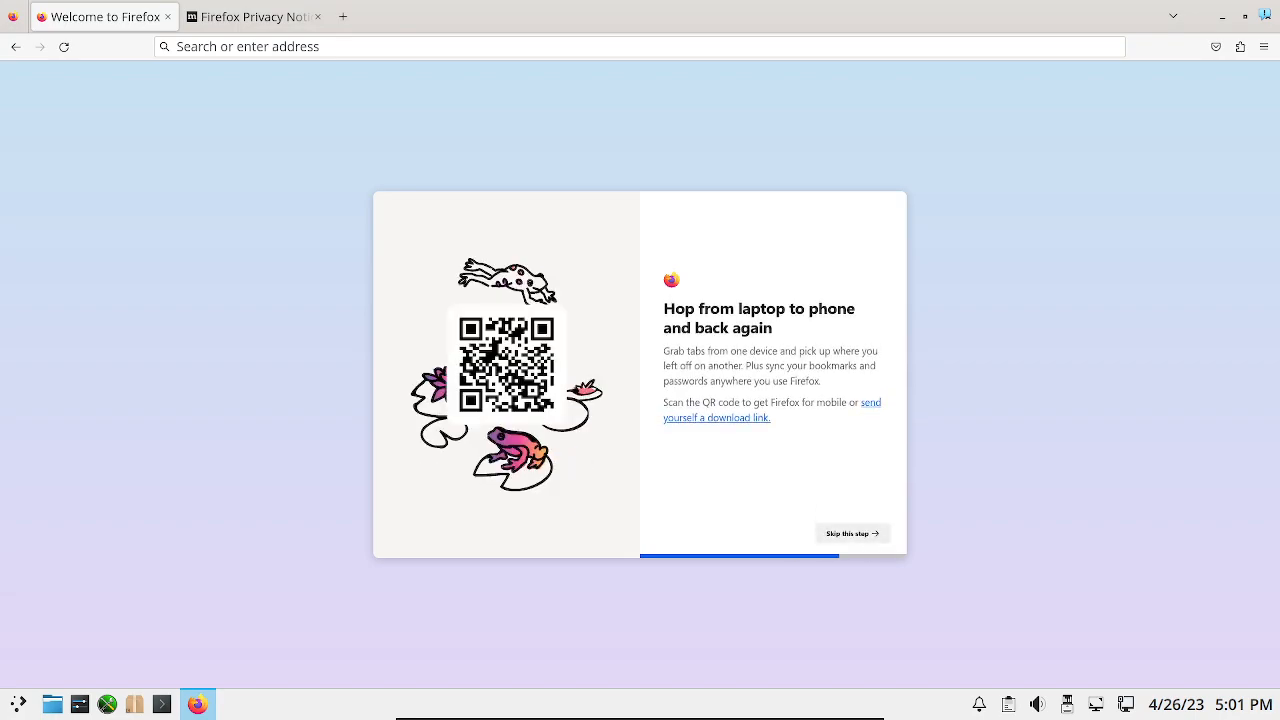
{"action": "left_click", "coordinate": [851, 532]}
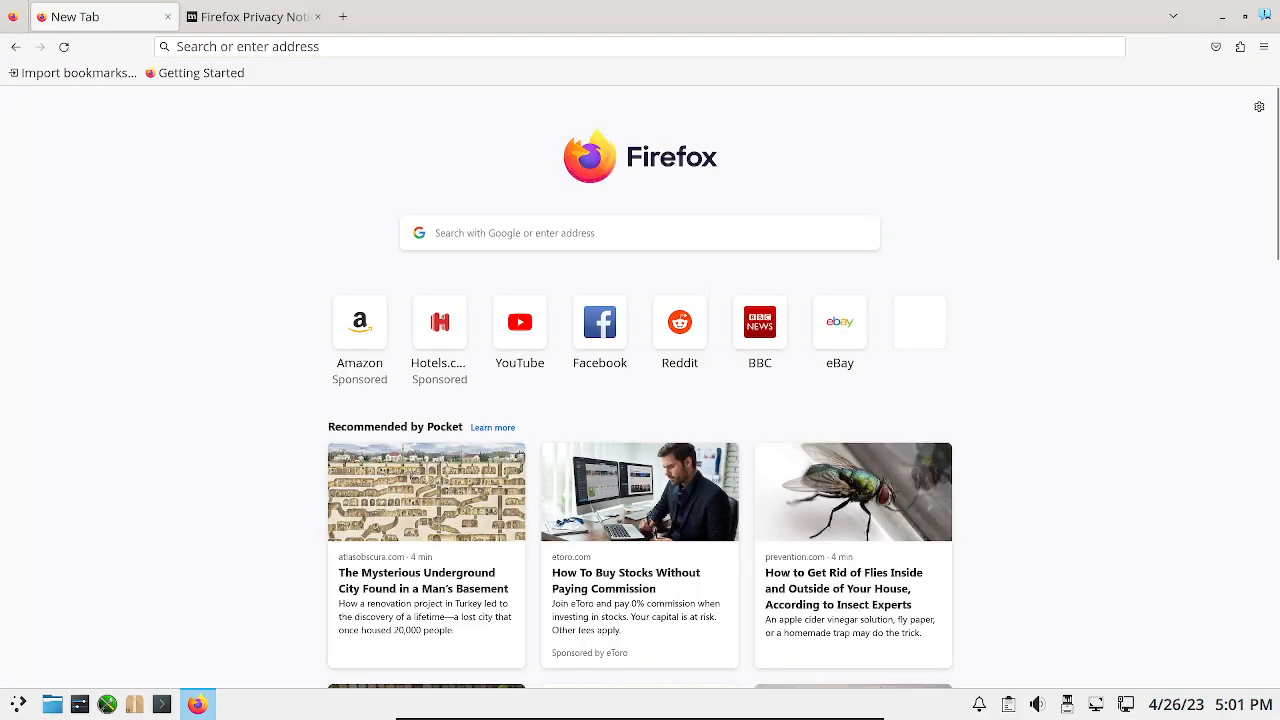
{"action": "left_click", "coordinate": [519, 322]}
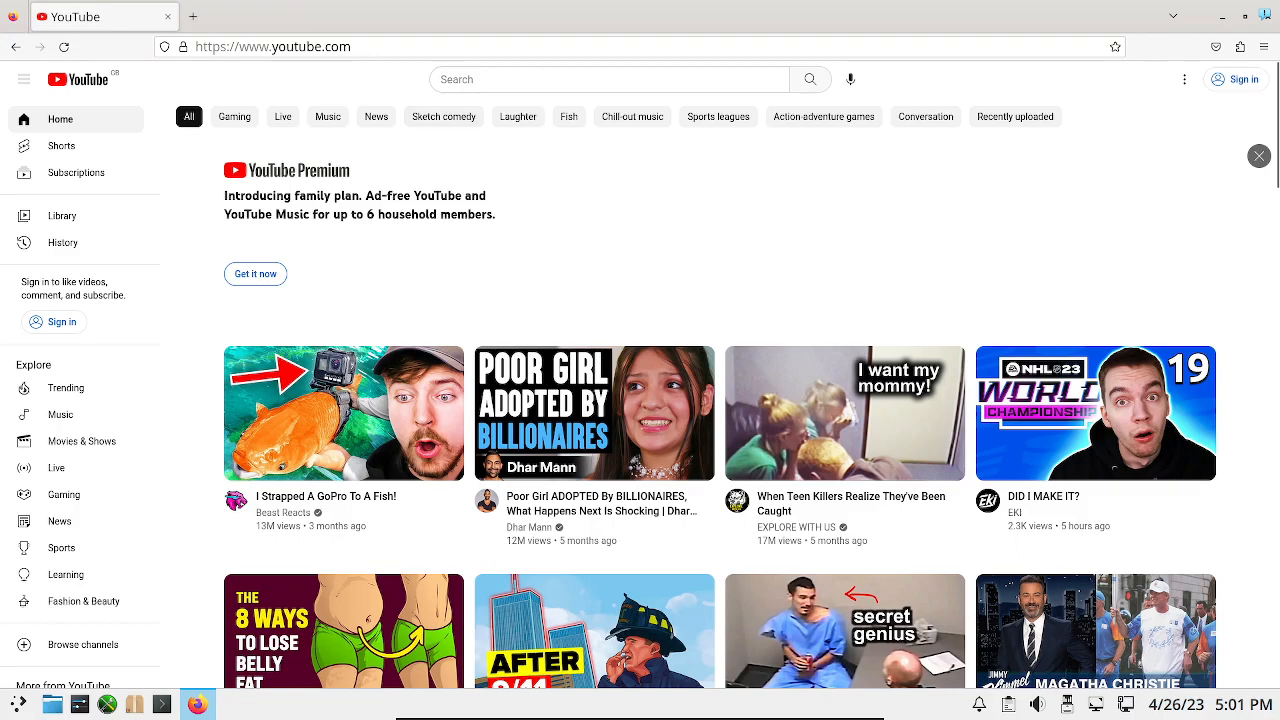
{"action": "scroll", "scroll_direction": "down", "scroll_amount": 3}
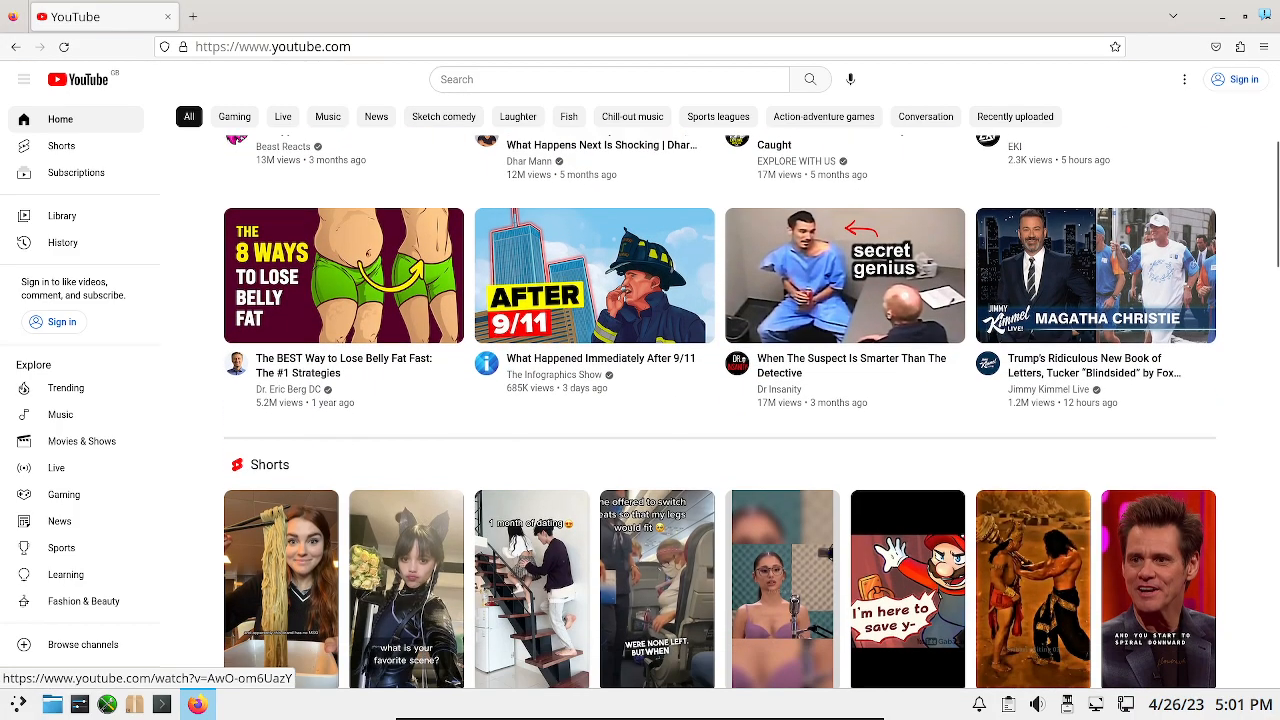
{"action": "scroll", "scroll_direction": "down", "scroll_amount": 3}
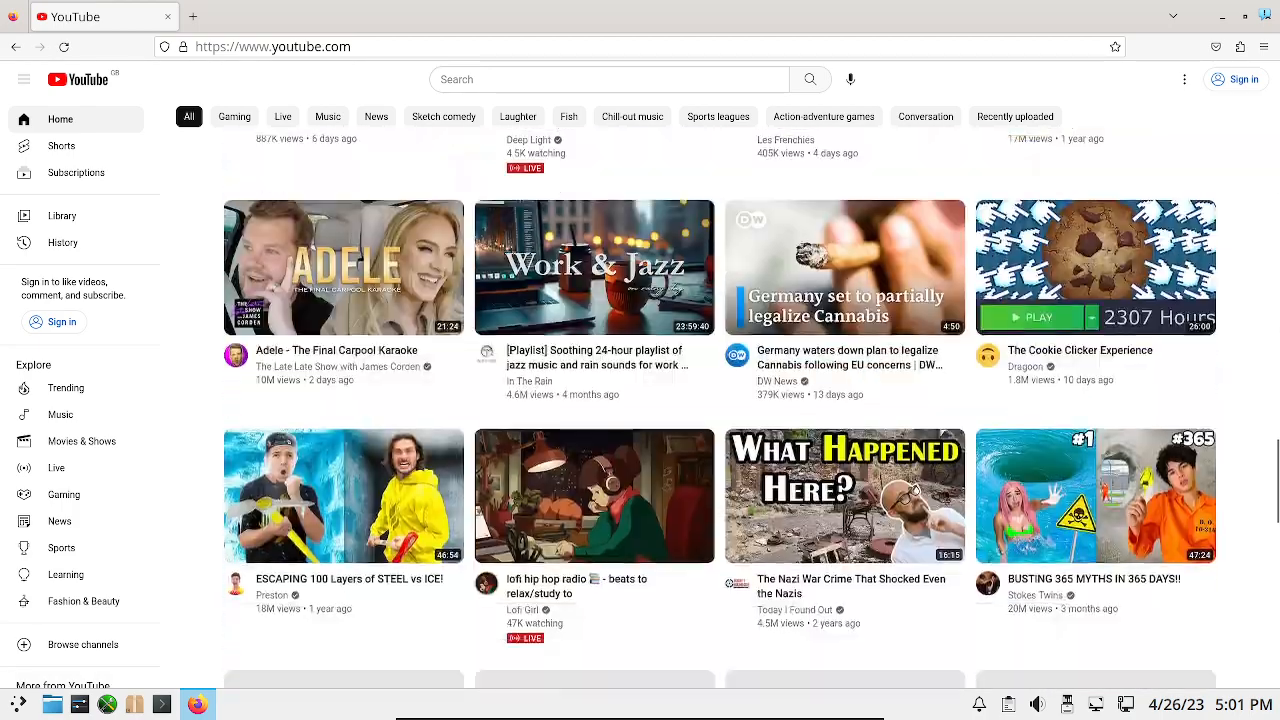
{"action": "scroll", "scroll_direction": "down", "scroll_amount": 3}
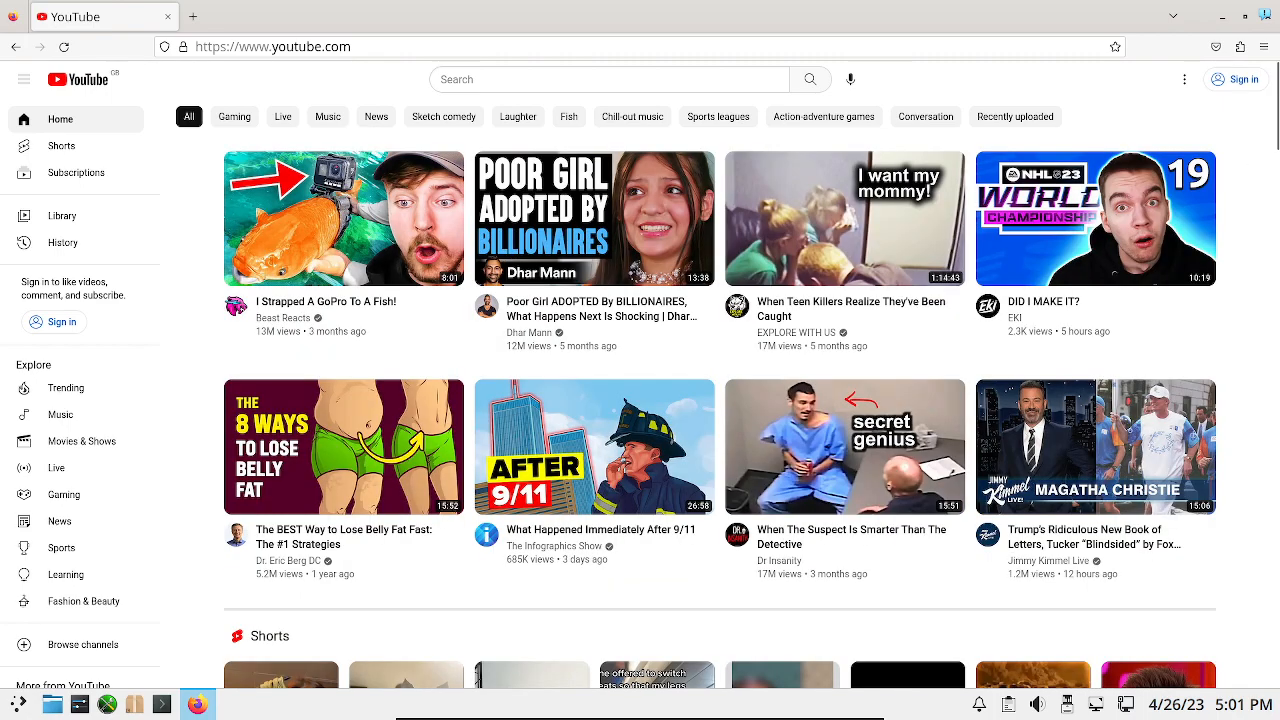
{"action": "scroll", "scroll_direction": "down", "scroll_amount": 3}
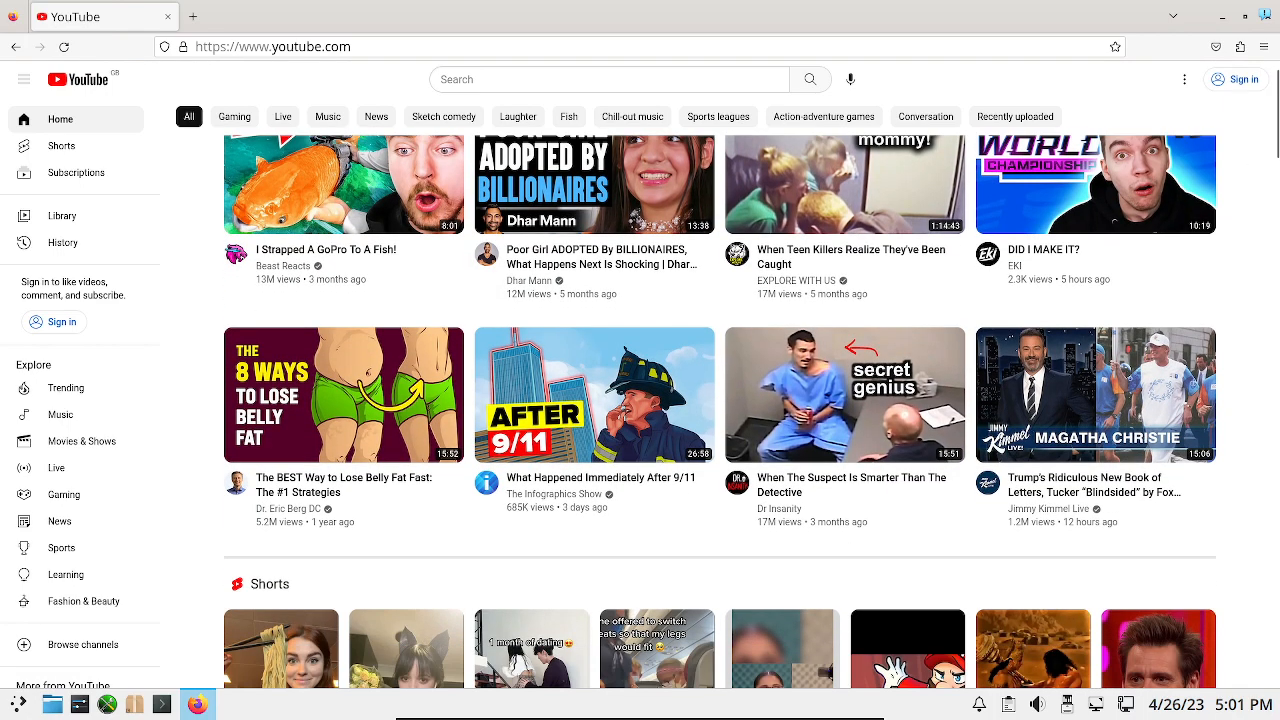
{"action": "scroll", "scroll_direction": "down", "scroll_amount": 3}
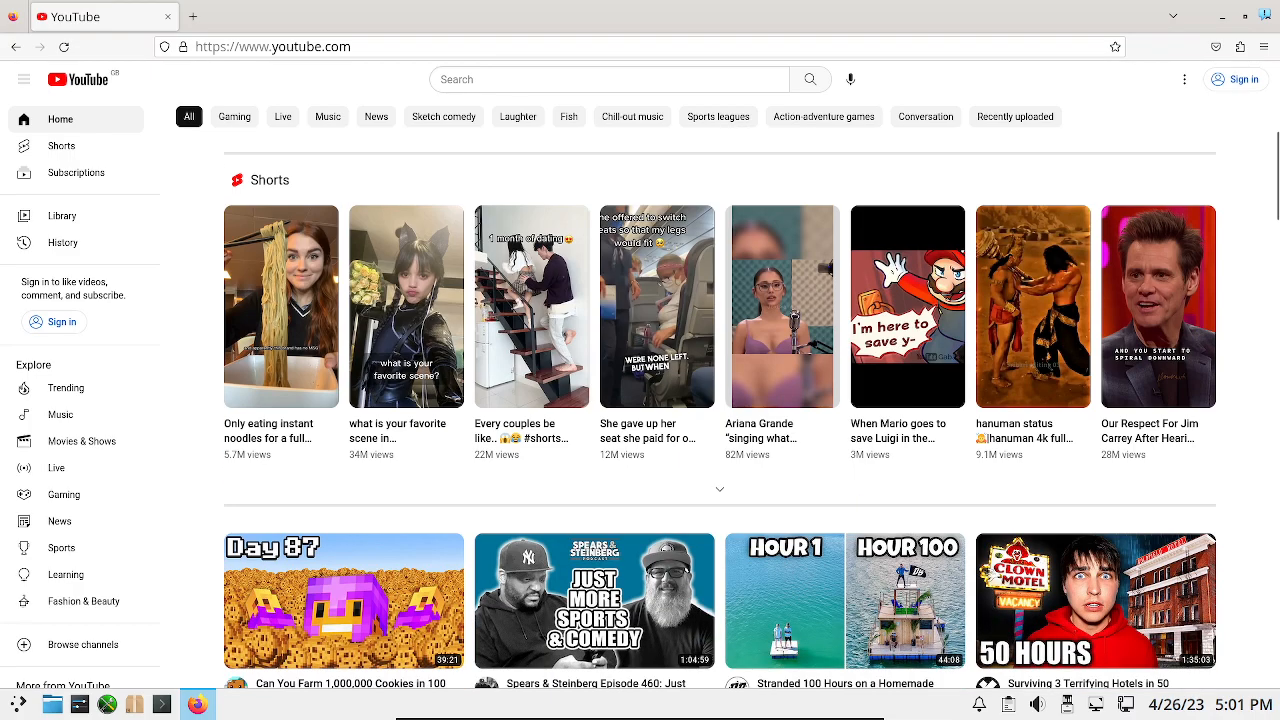
{"action": "scroll", "scroll_direction": "down", "scroll_amount": 3}
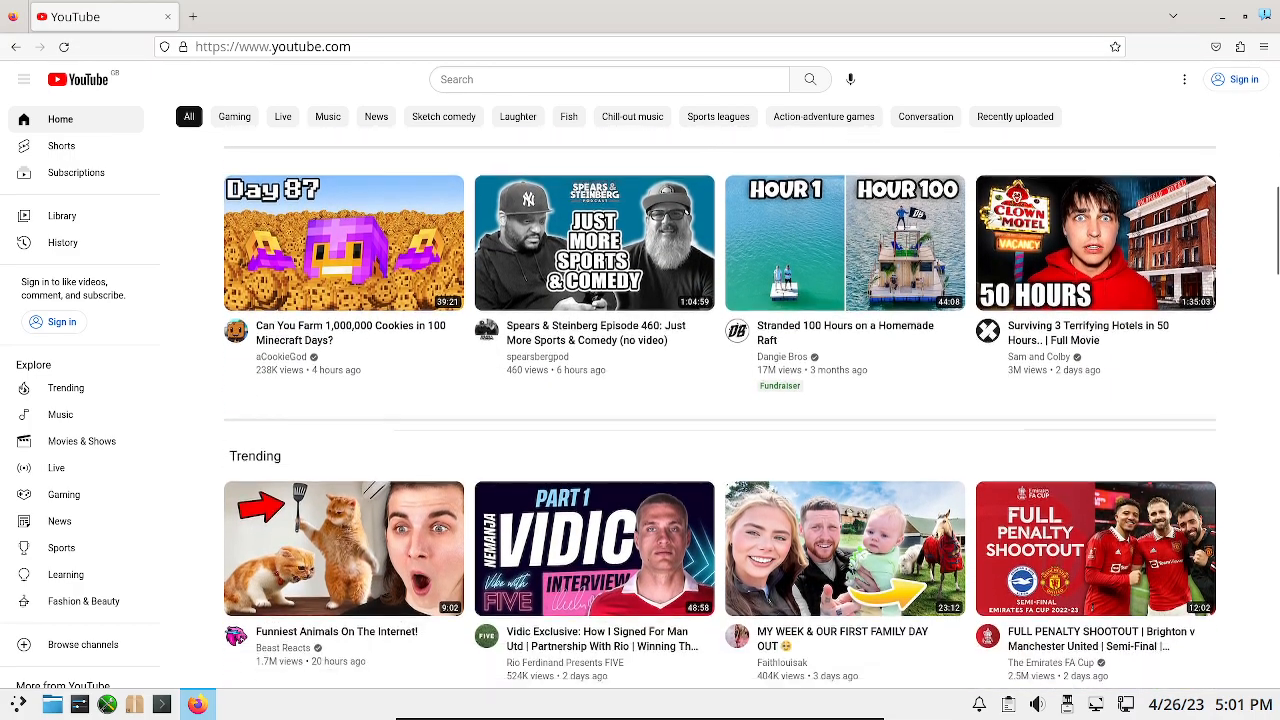
{"action": "scroll", "scroll_direction": "down", "scroll_amount": 3}
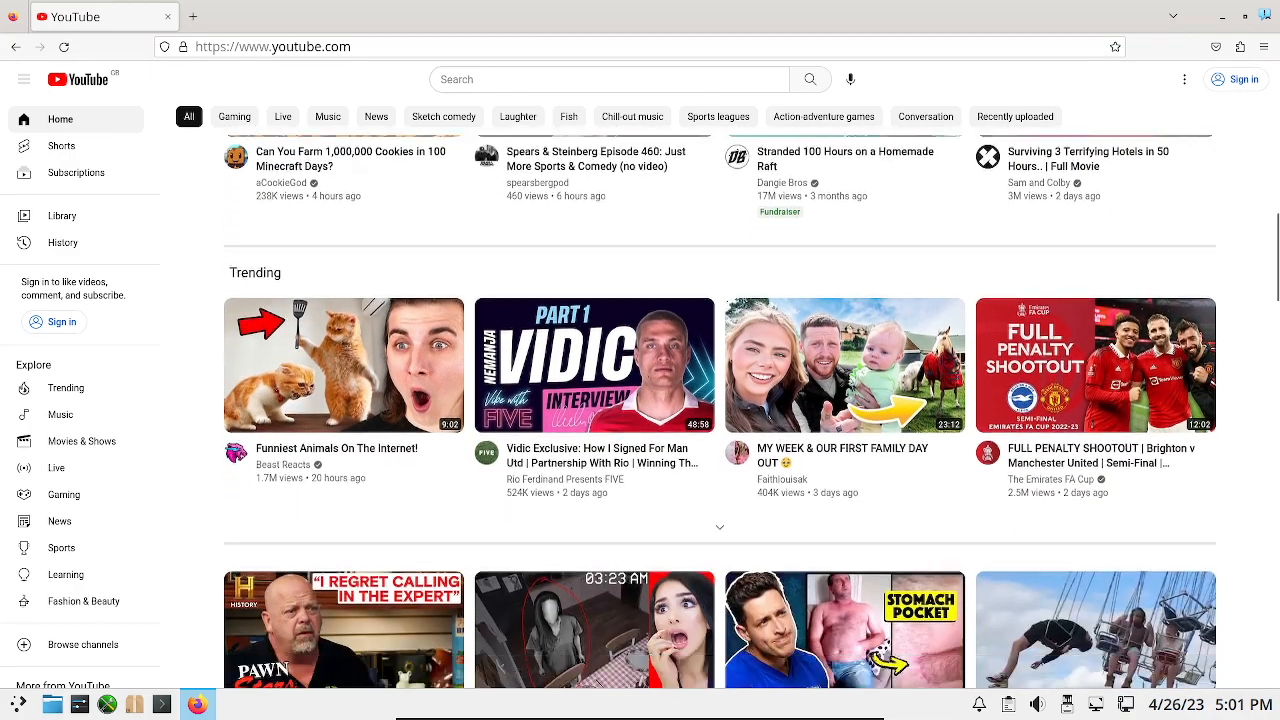
{"action": "scroll", "scroll_direction": "down", "scroll_amount": 3}
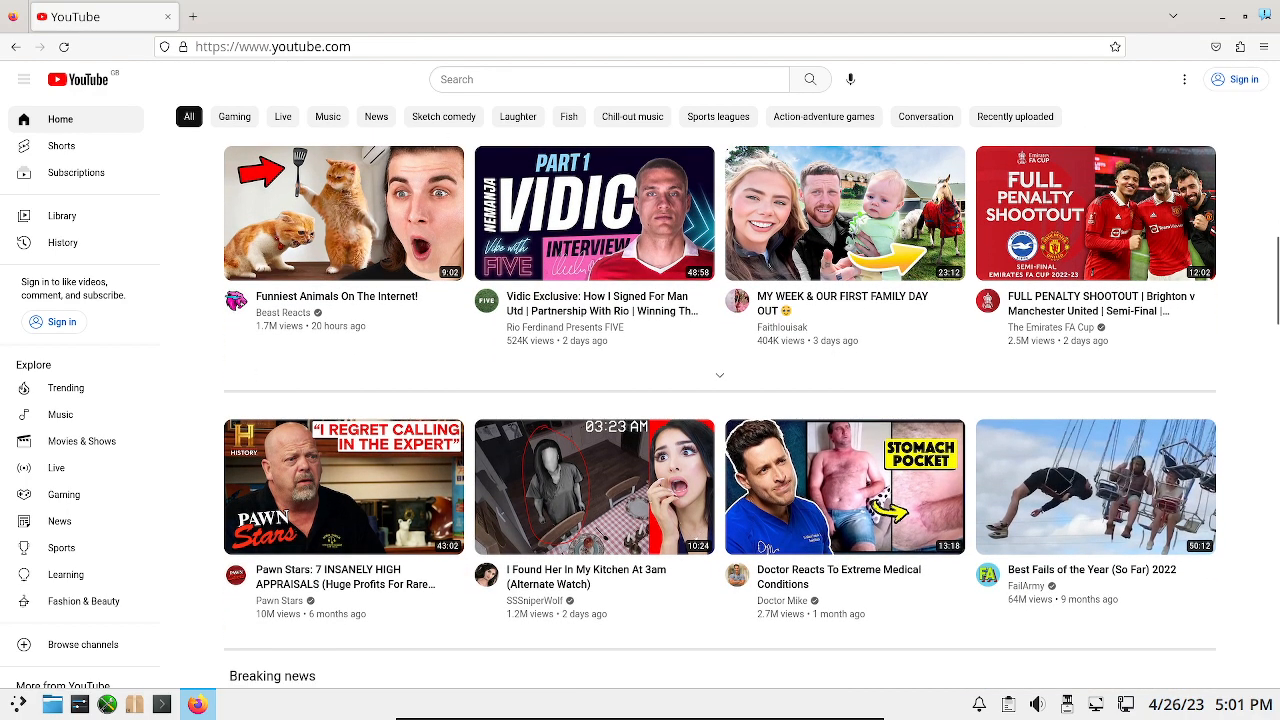
{"action": "scroll", "scroll_direction": "down", "scroll_amount": 3}
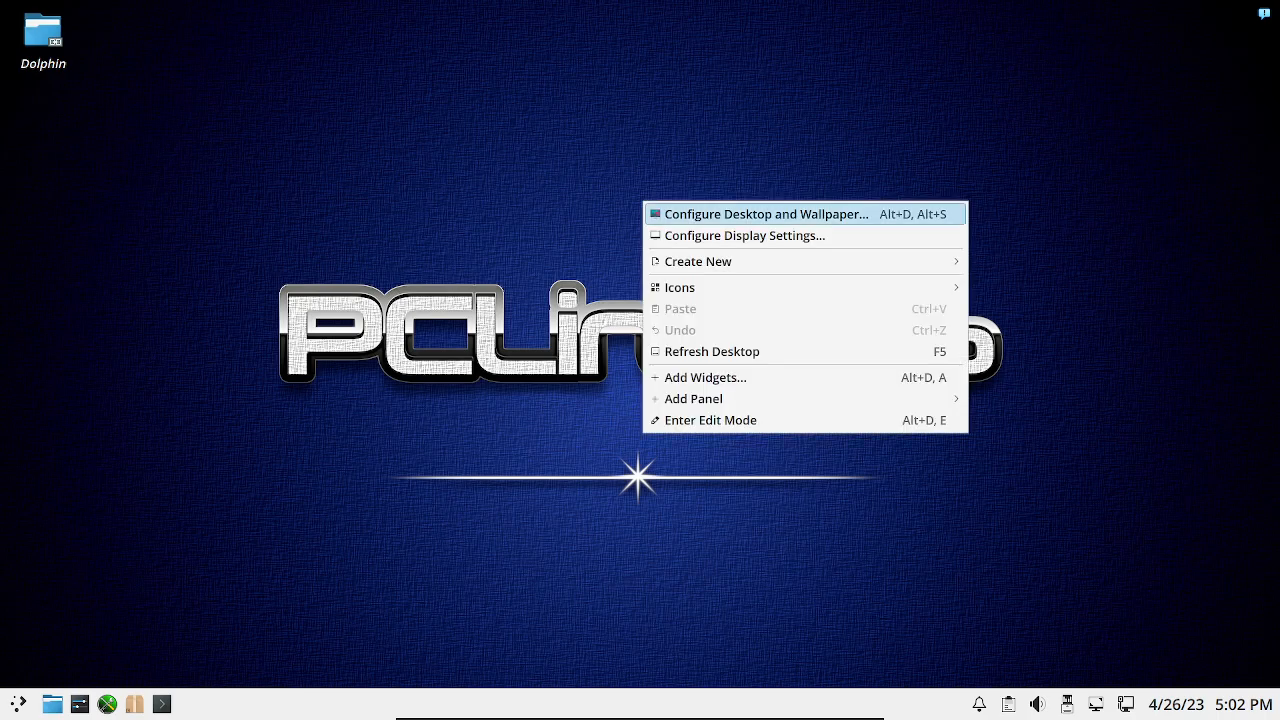
In Configure Desktop and Wallpaper, browse Get New Wallpapers and install the starry night seascape image.
{"action": "left_click", "coordinate": [766, 214]}
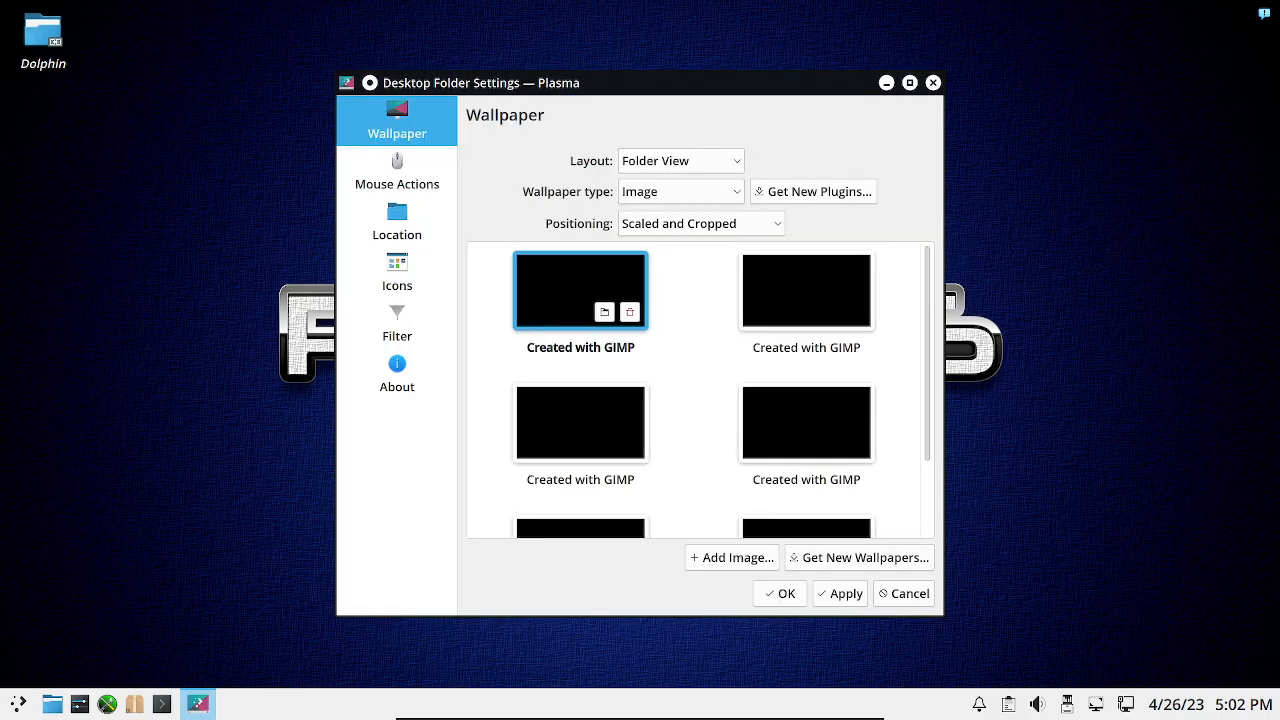
{"action": "scroll", "scroll_direction": "down", "scroll_amount": 3}
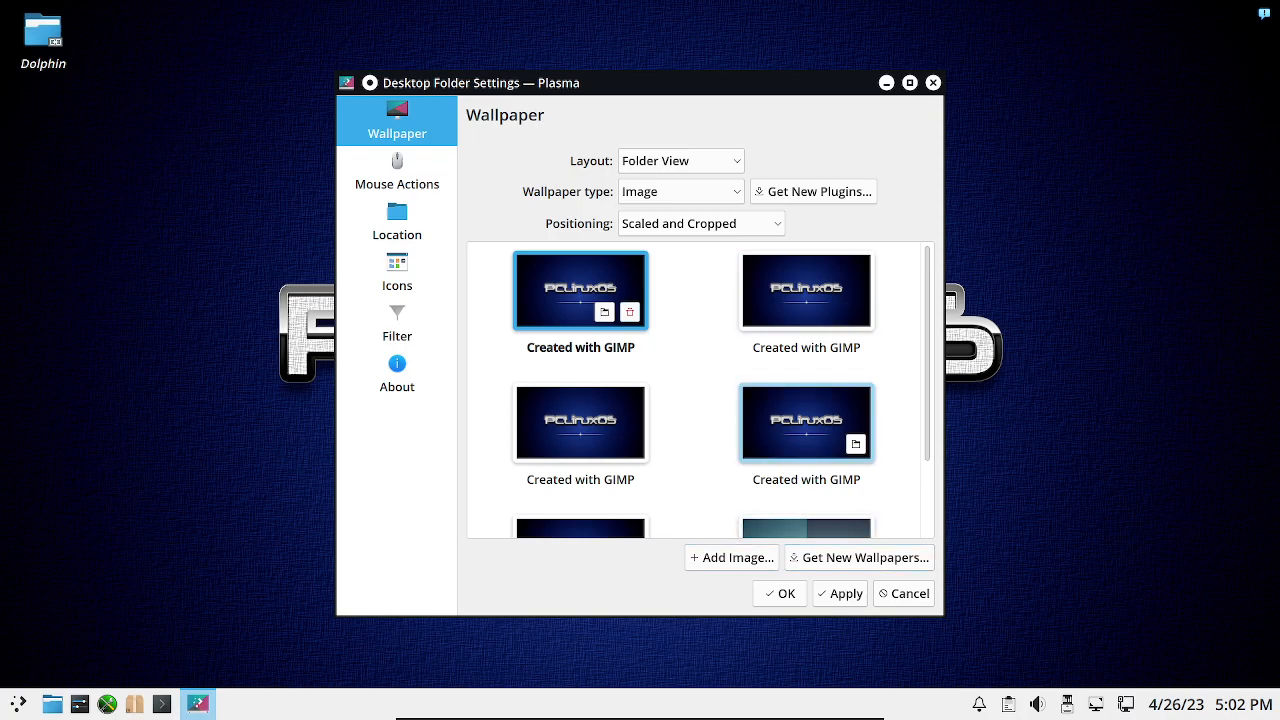
{"action": "left_click", "coordinate": [858, 557]}
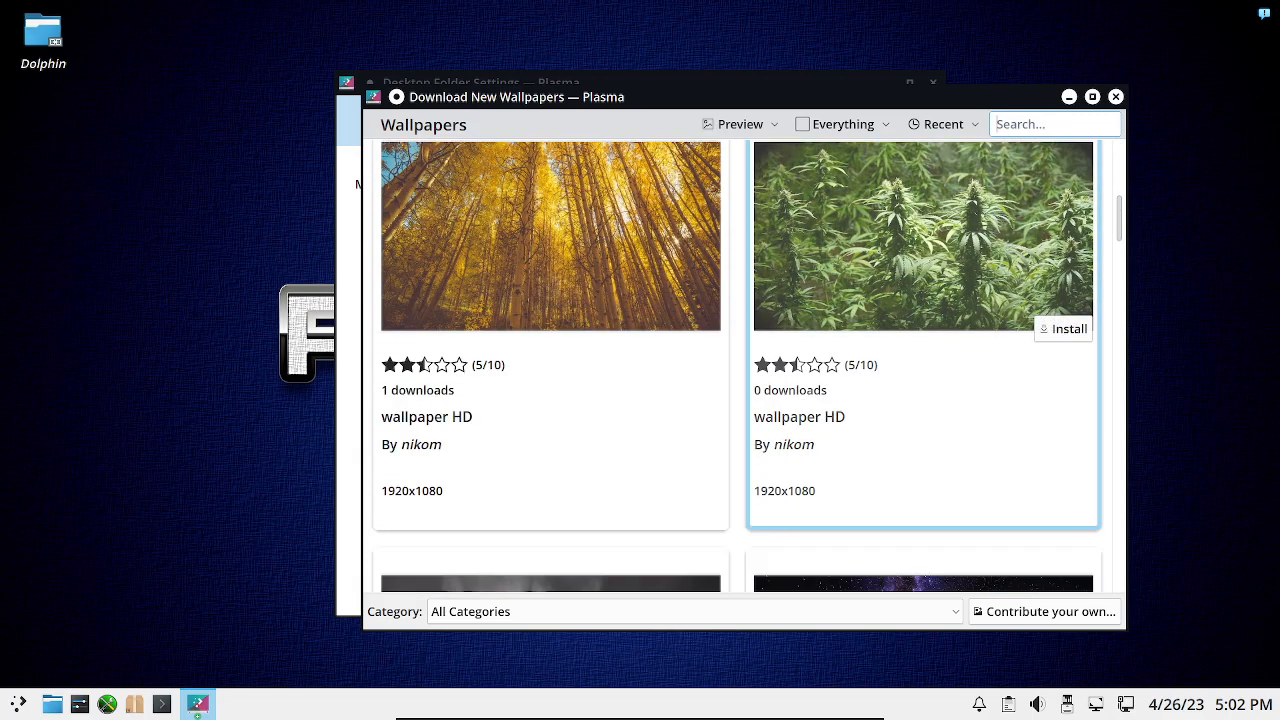
{"action": "scroll", "scroll_direction": "down", "scroll_amount": 3}
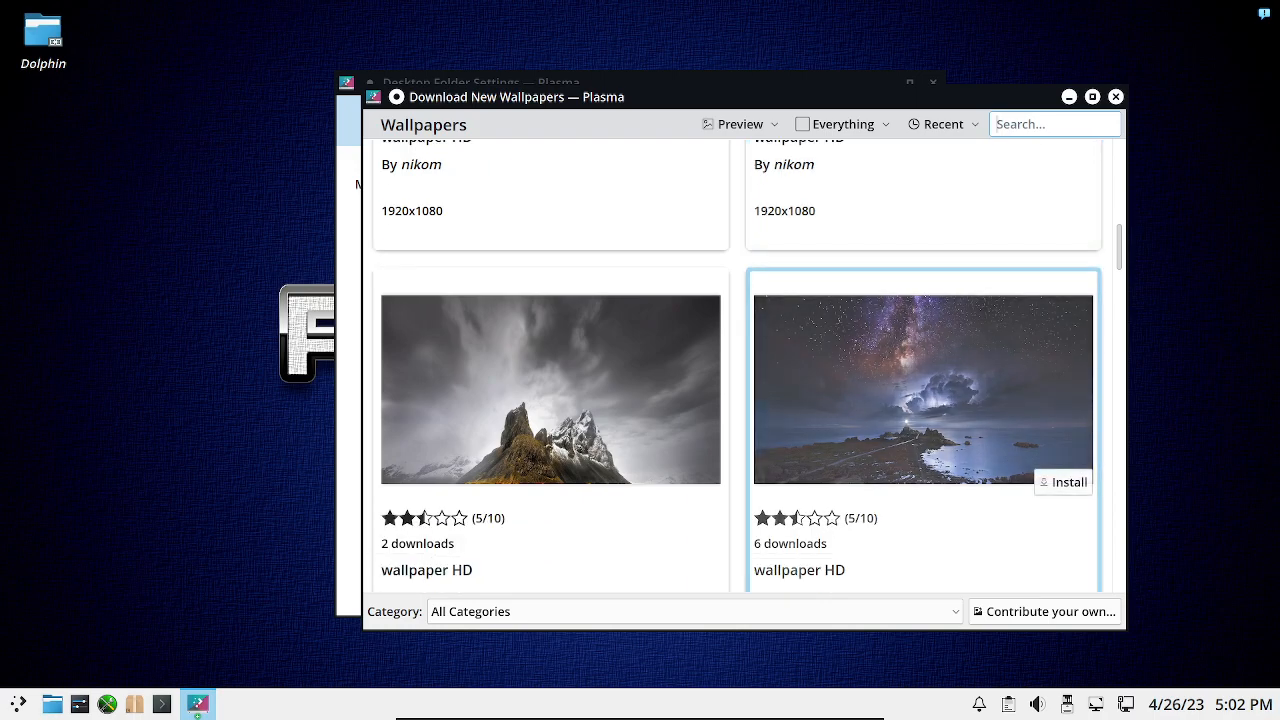
{"action": "left_click", "coordinate": [1062, 481]}
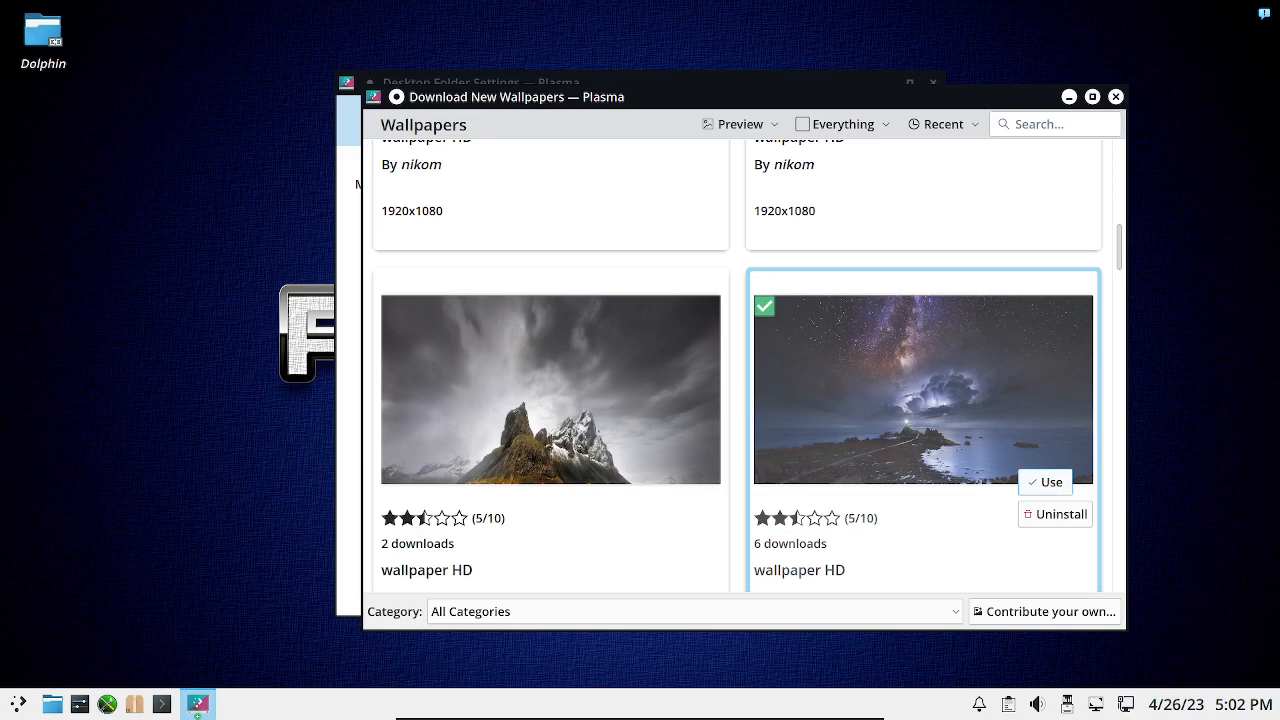
Use the downloaded starry wallpaper and confirm with OK so it fills the desktop.
{"action": "left_click", "coordinate": [1044, 482]}
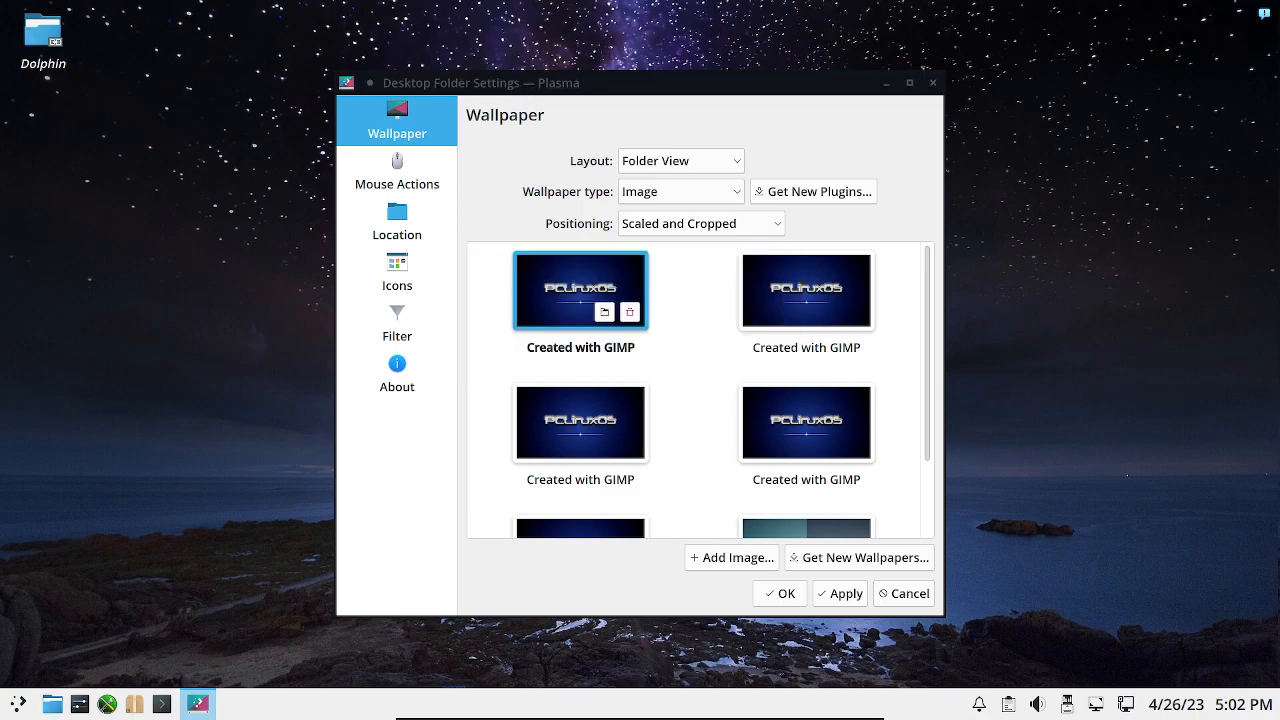
{"action": "left_click", "coordinate": [779, 593]}
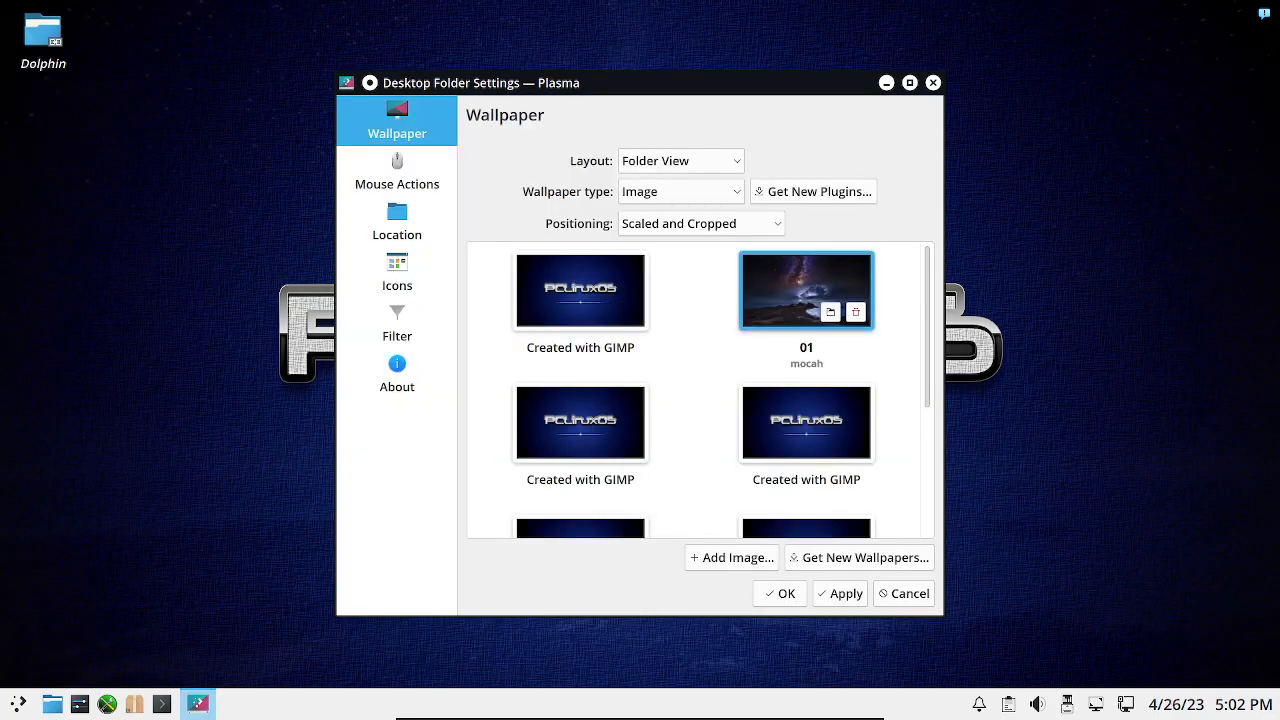
{"action": "left_click", "coordinate": [779, 593]}
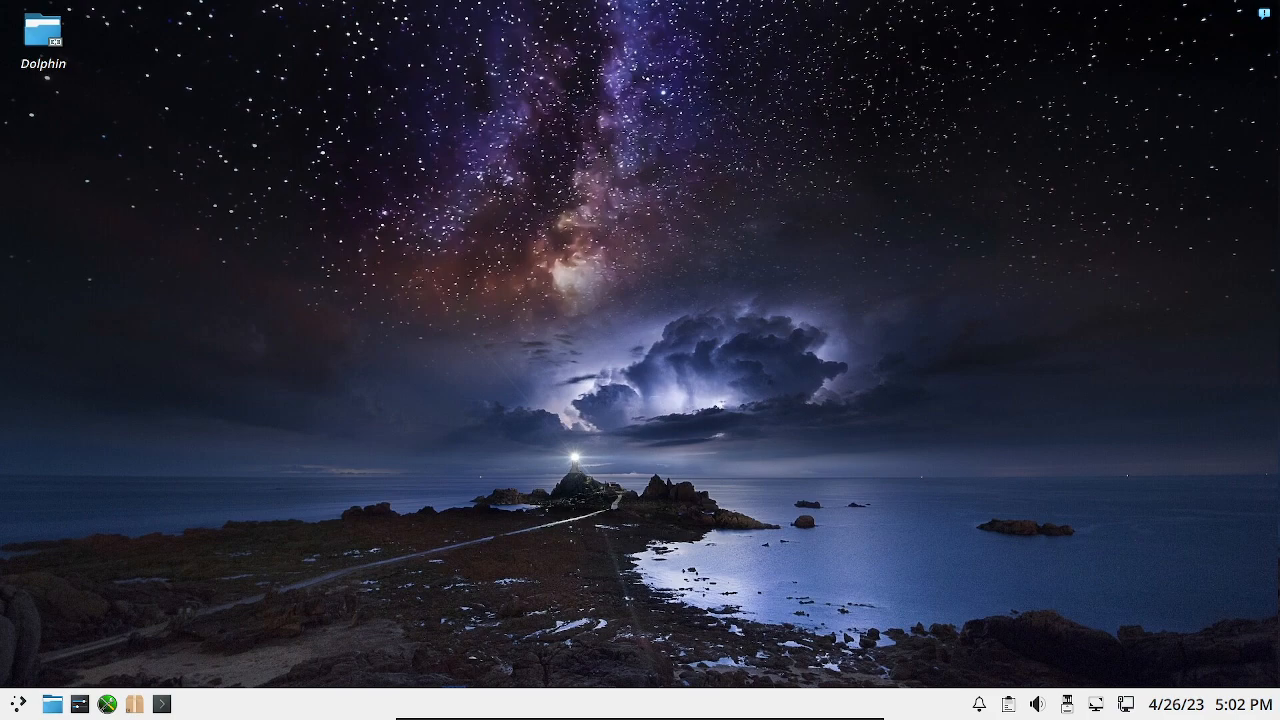
Select the Dolphin desktop shortcut, briefly open the Dolphin file manager and close it.
{"action": "left_click", "coordinate": [43, 35]}
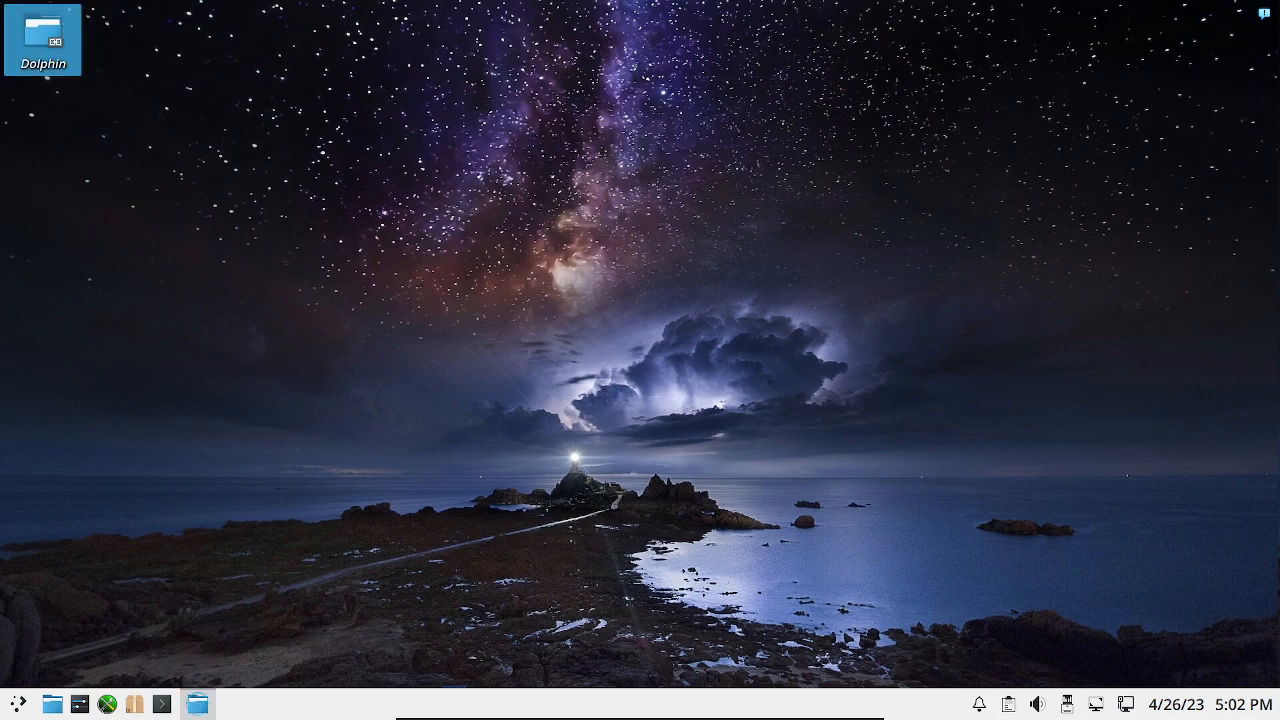
{"action": "left_click", "coordinate": [197, 703]}
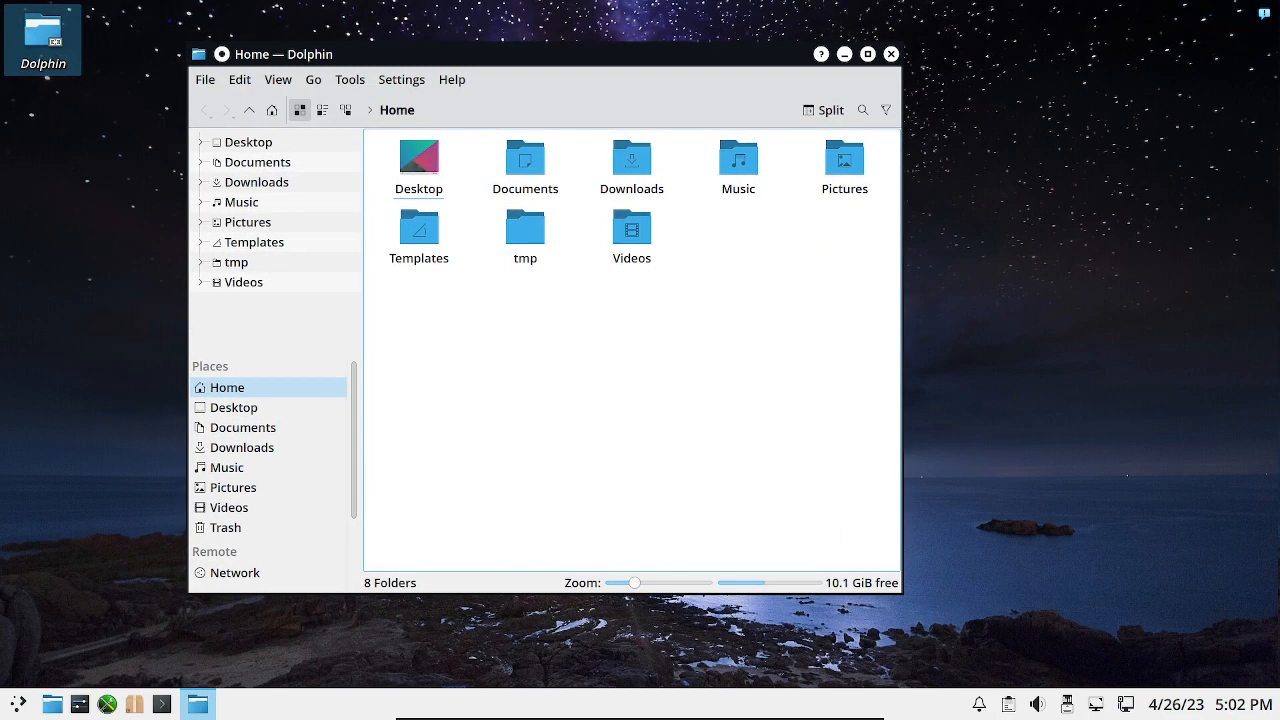
{"action": "left_click", "coordinate": [889, 54]}
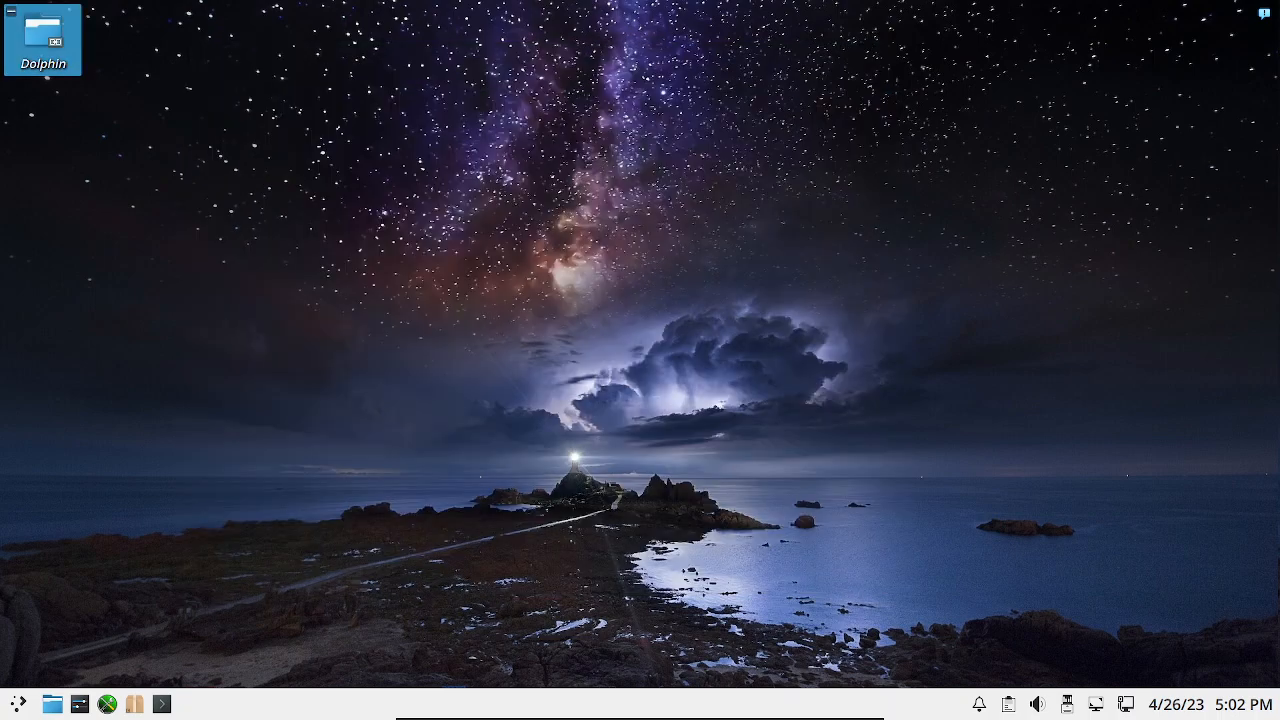
Move the Dolphin desktop shortcut to the trash via its right-click menu.
{"action": "right_click", "coordinate": [42, 40]}
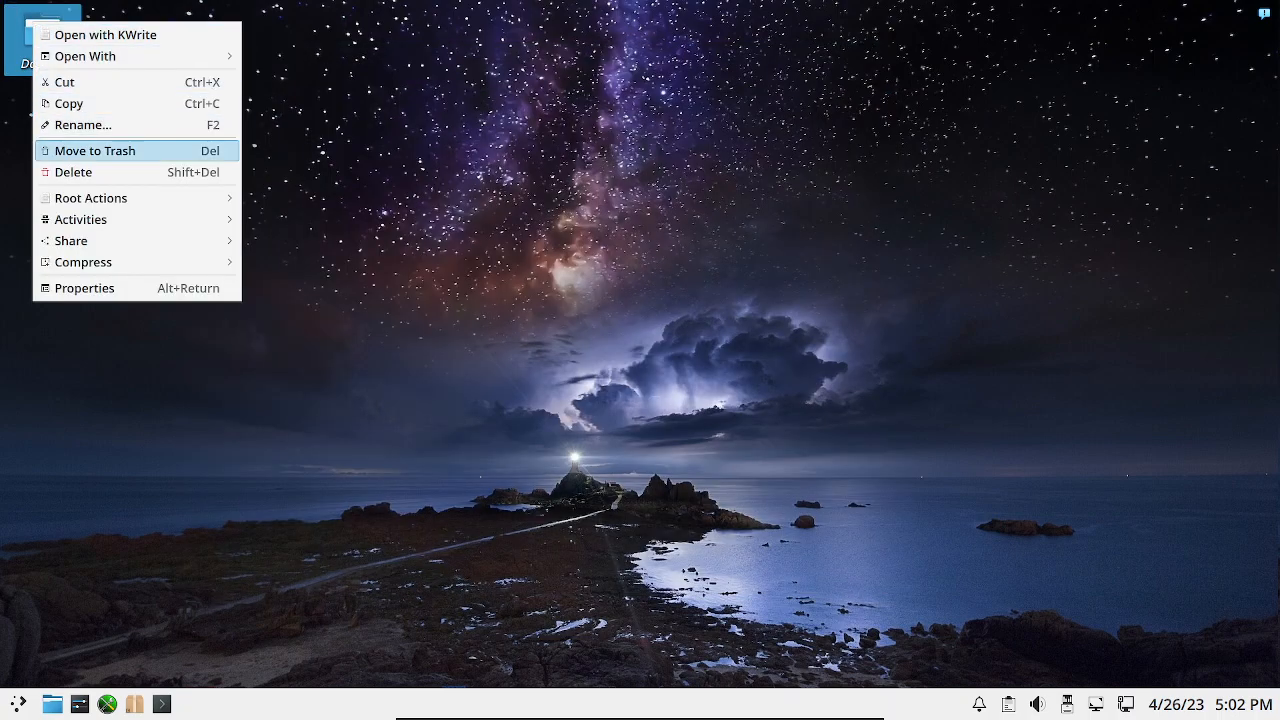
{"action": "left_click", "coordinate": [95, 150]}
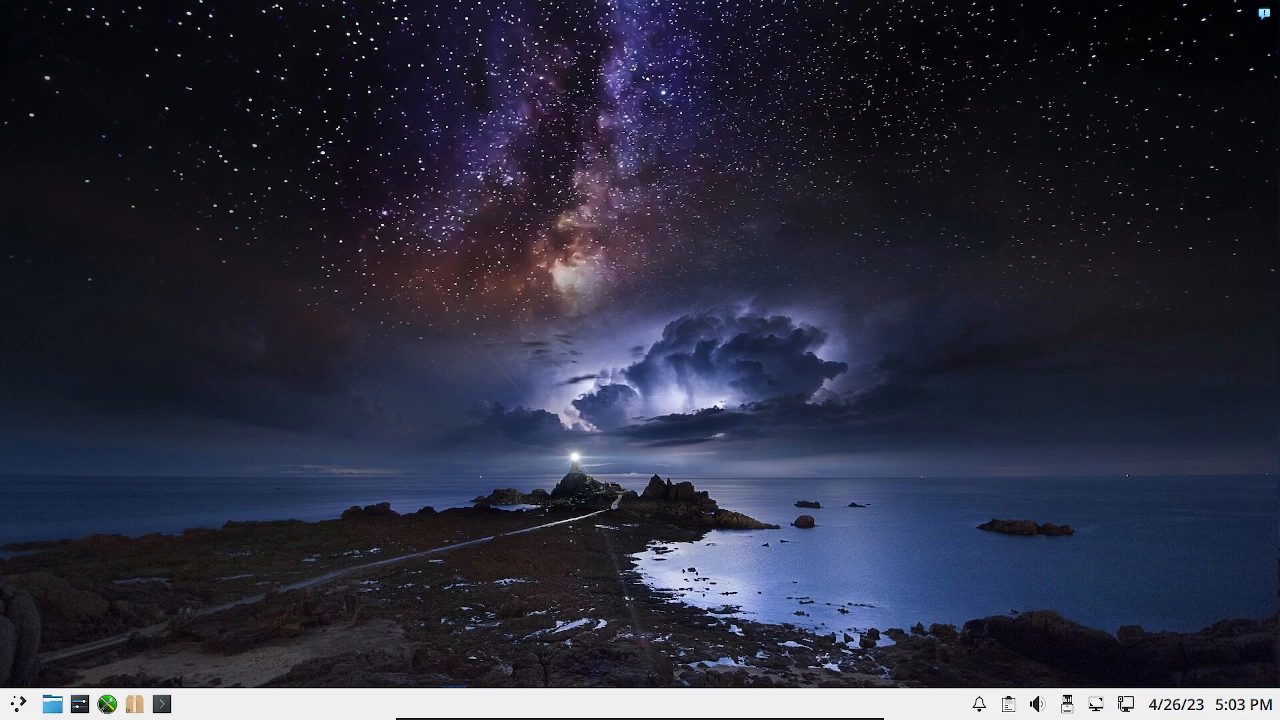
{"action": "left_click", "coordinate": [17, 704]}
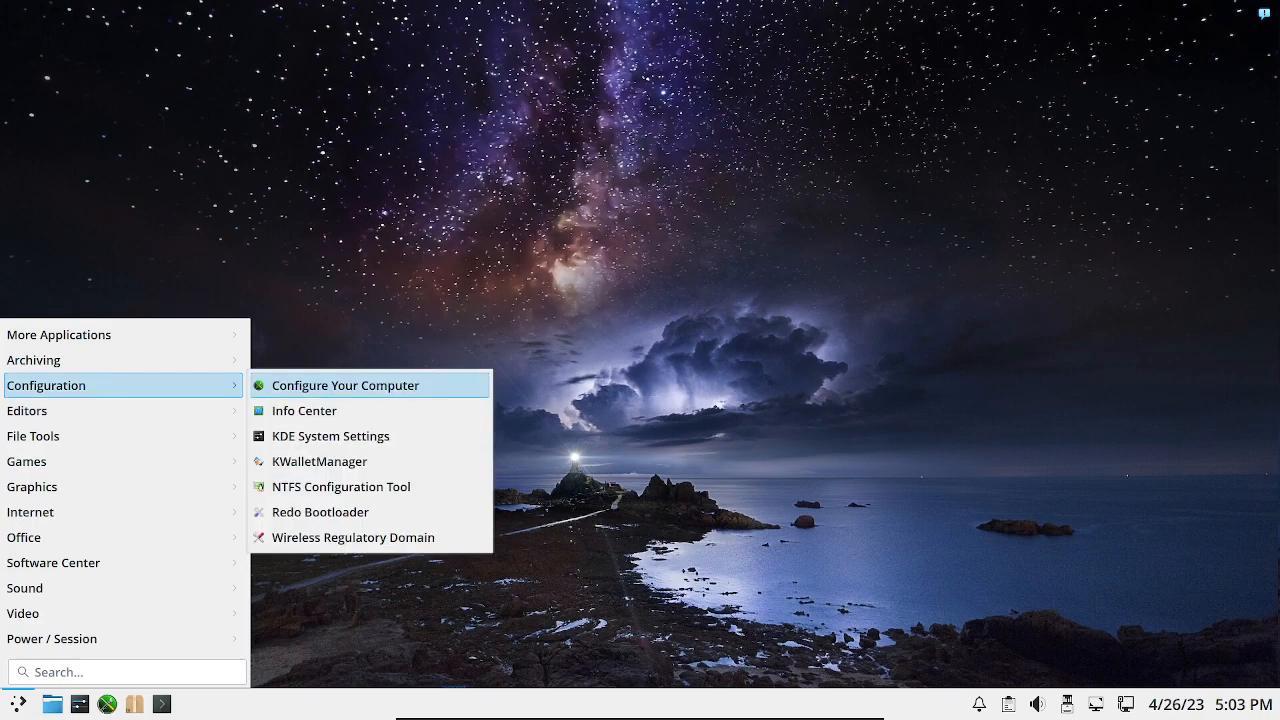
{"action": "left_click", "coordinate": [304, 410]}
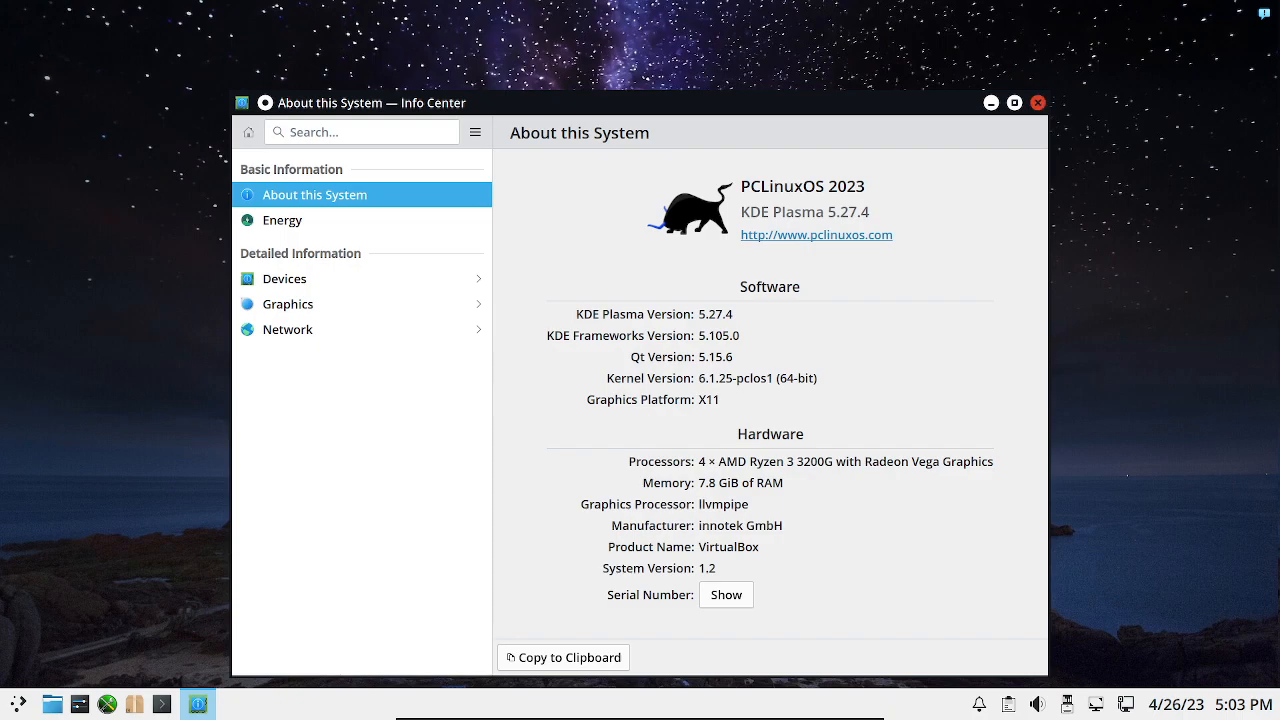
{"action": "left_click", "coordinate": [1037, 102]}
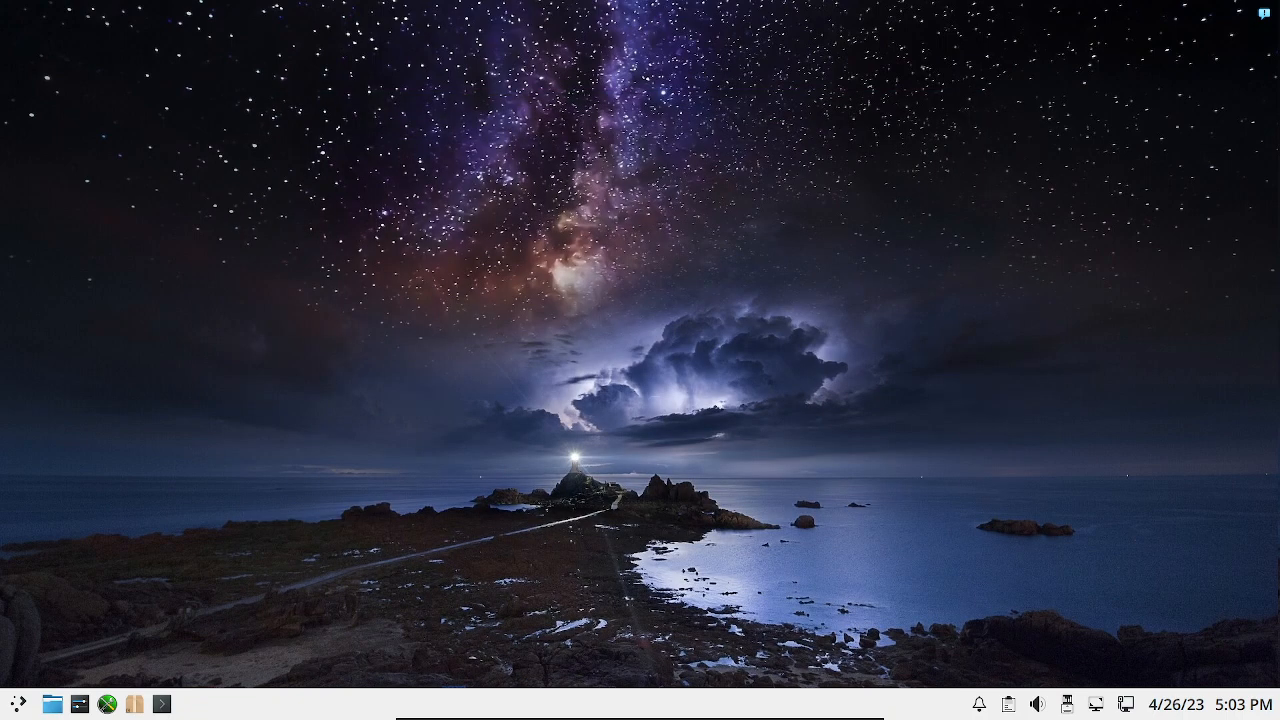